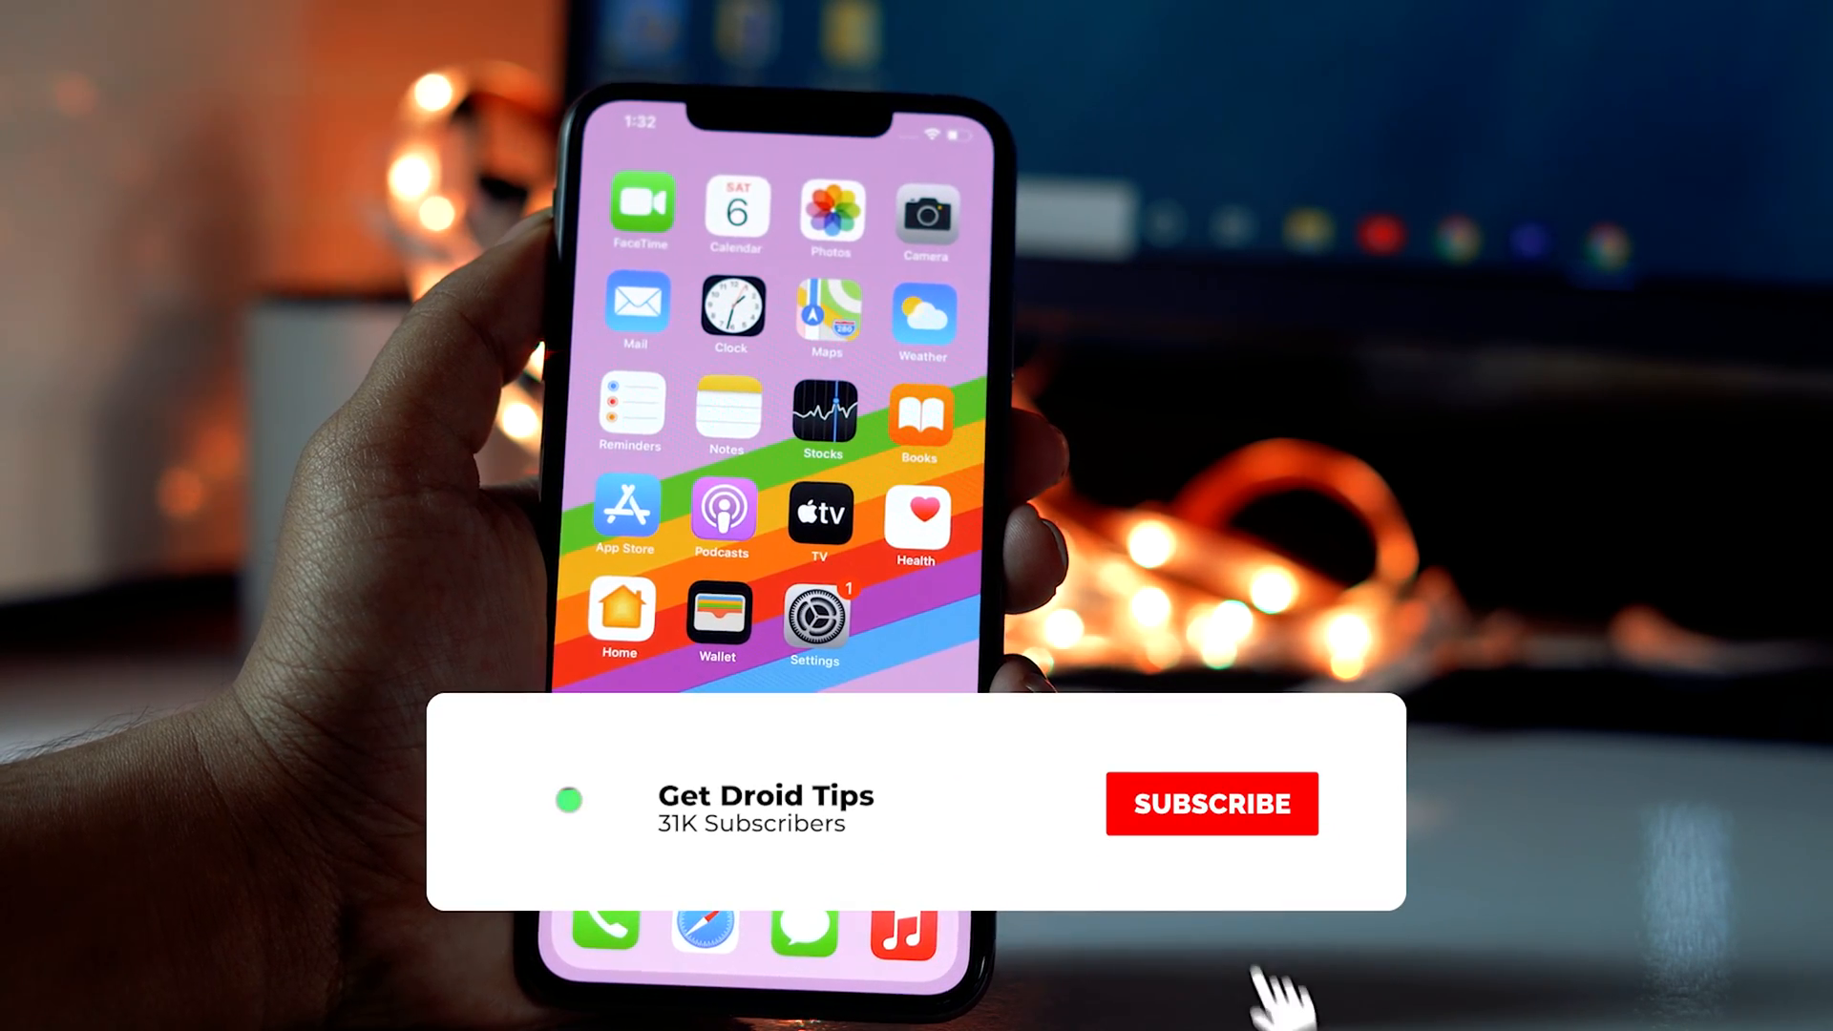
# - Switch off Share iPhone Analytics under Privacy > Analytics & Improvements
pyautogui.click(1211, 805)
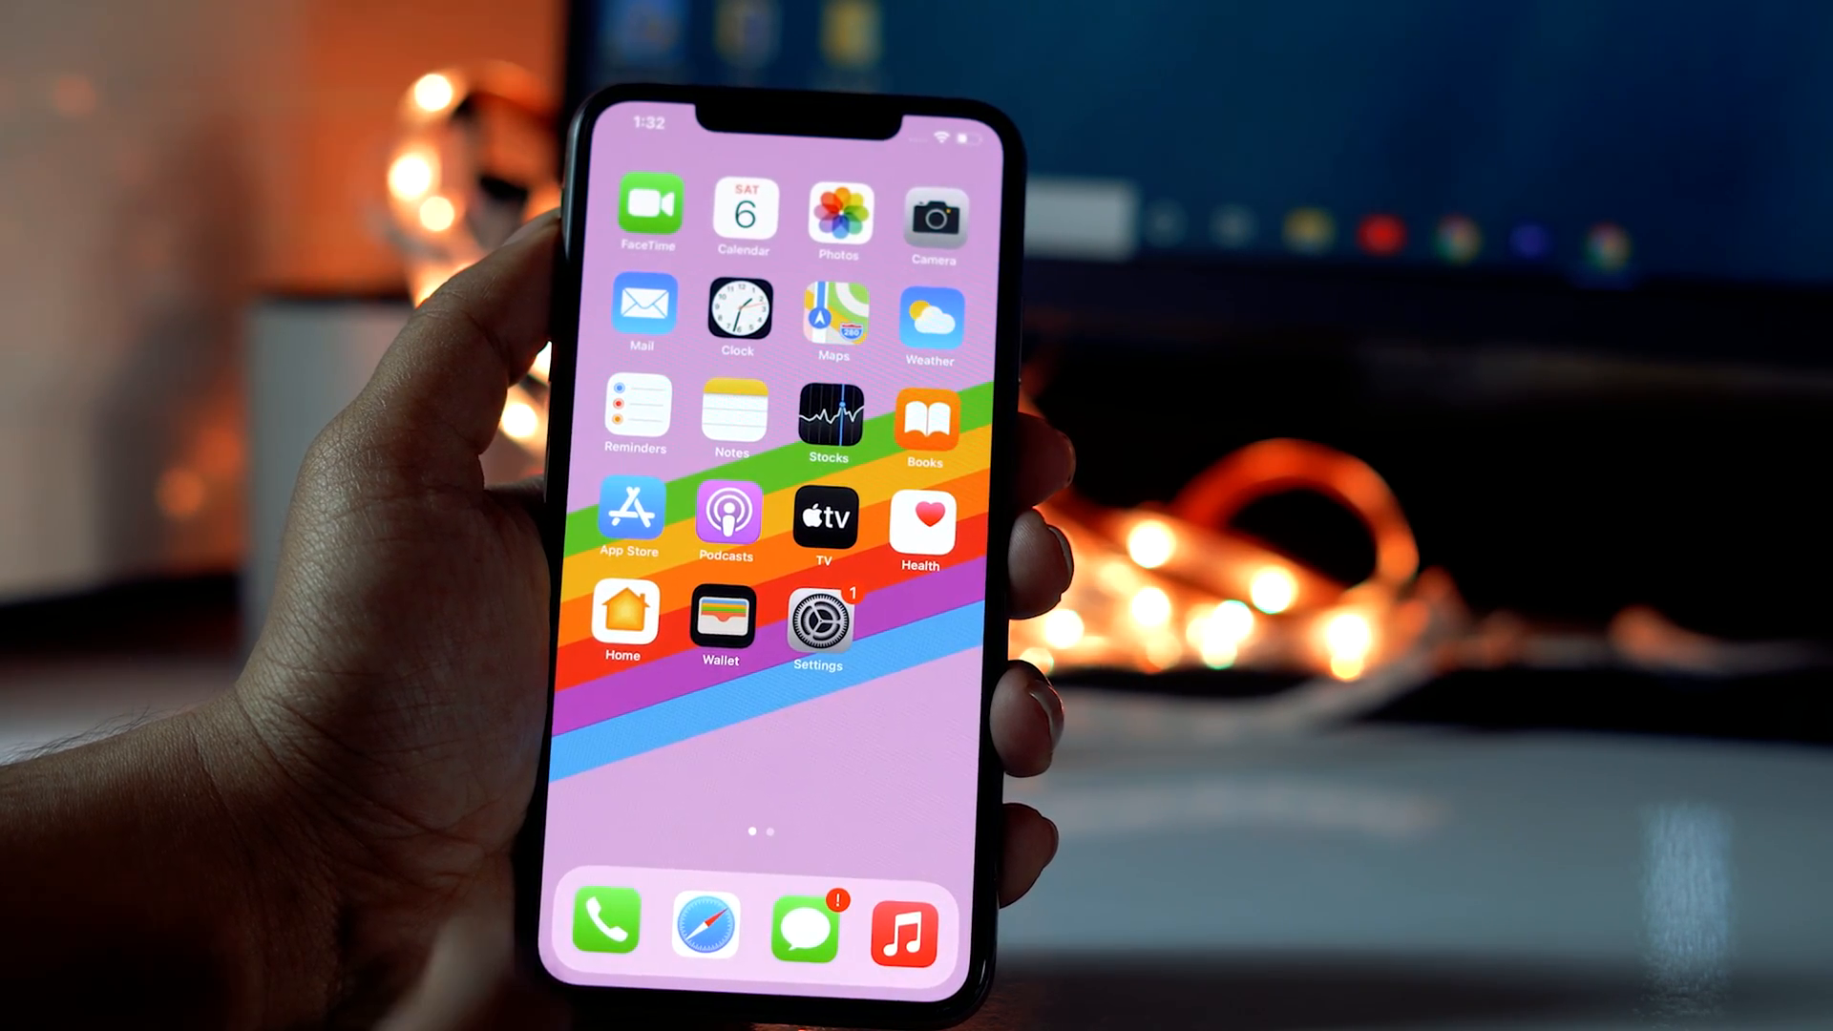
pyautogui.click(815, 620)
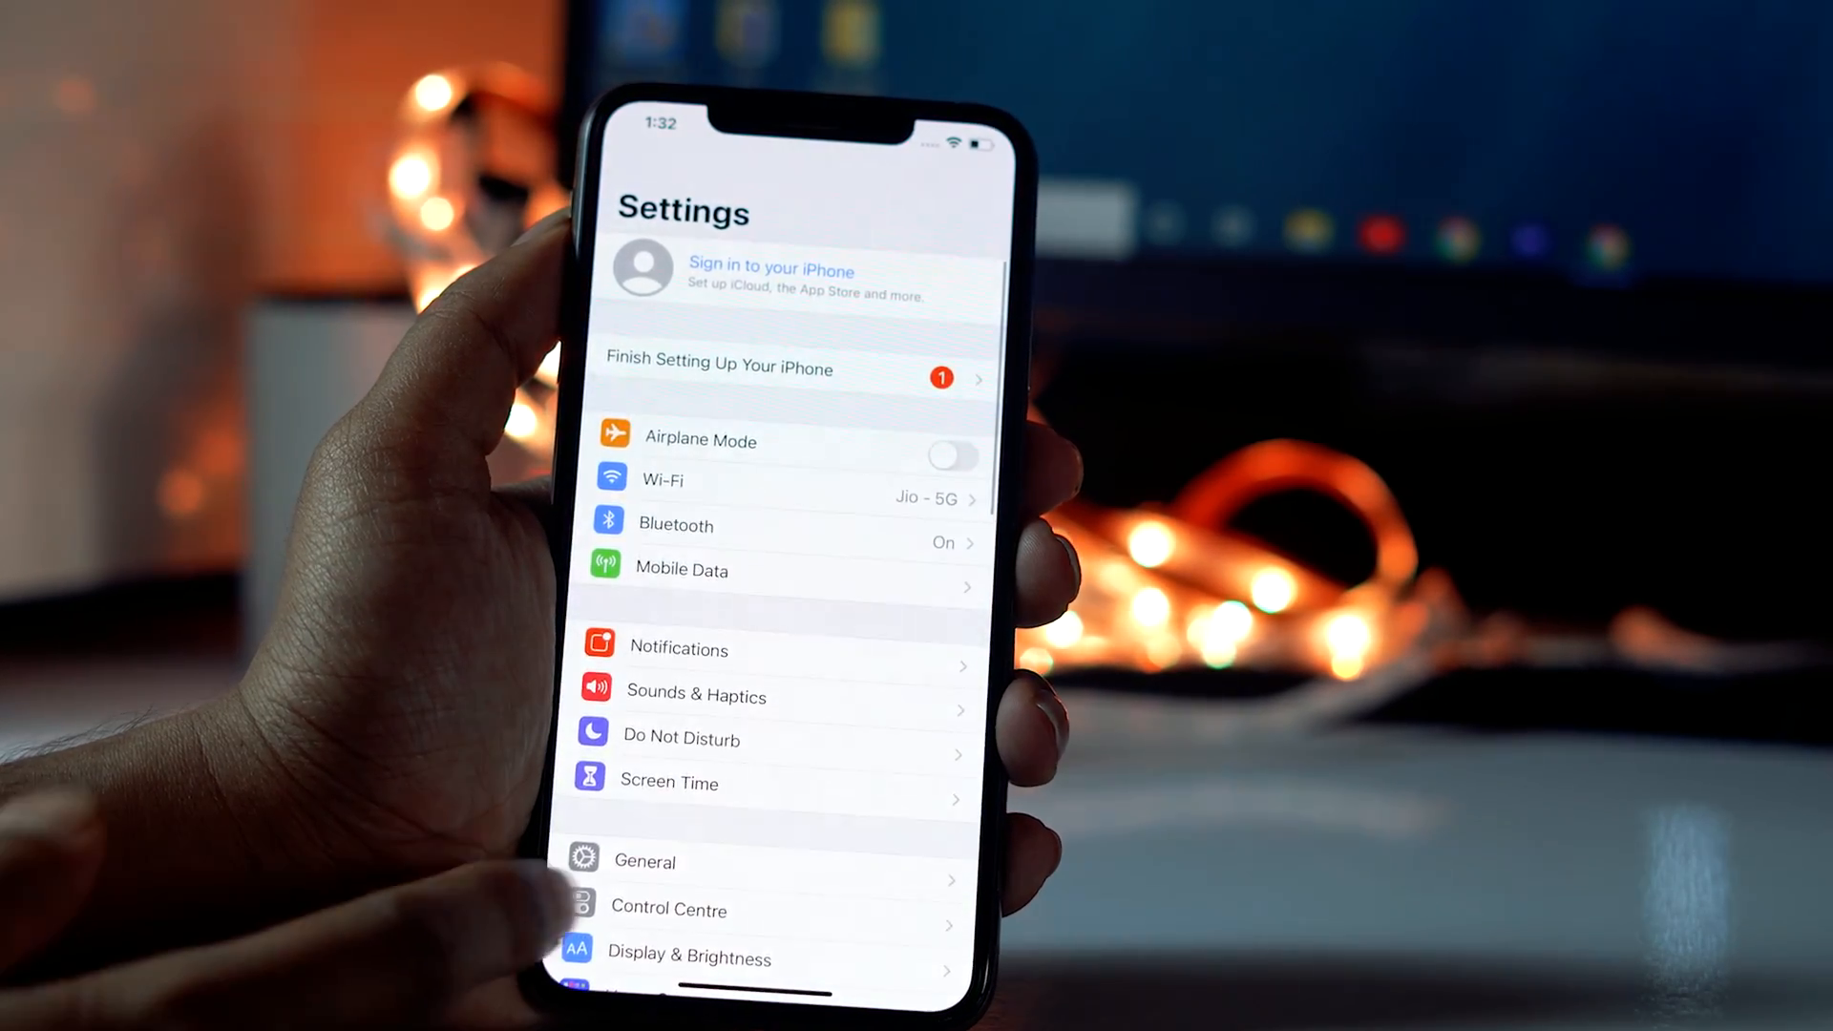
pyautogui.scroll(-3)
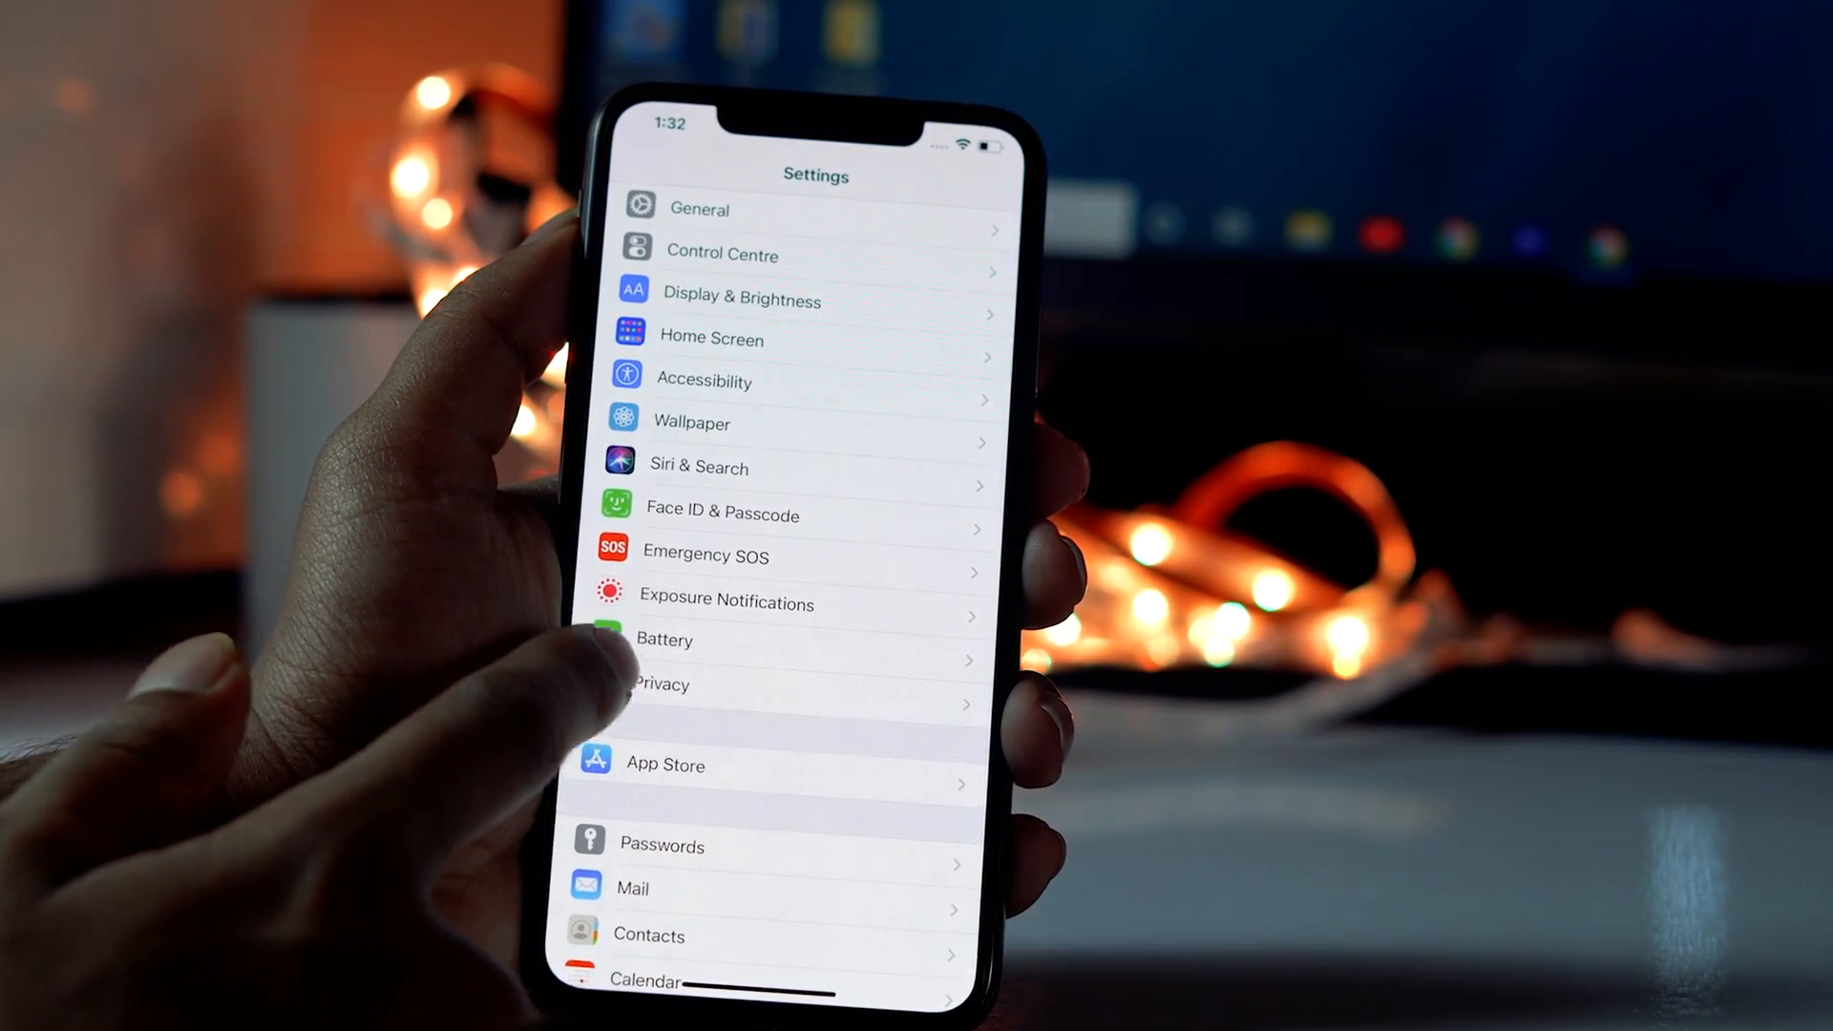
pyautogui.click(661, 684)
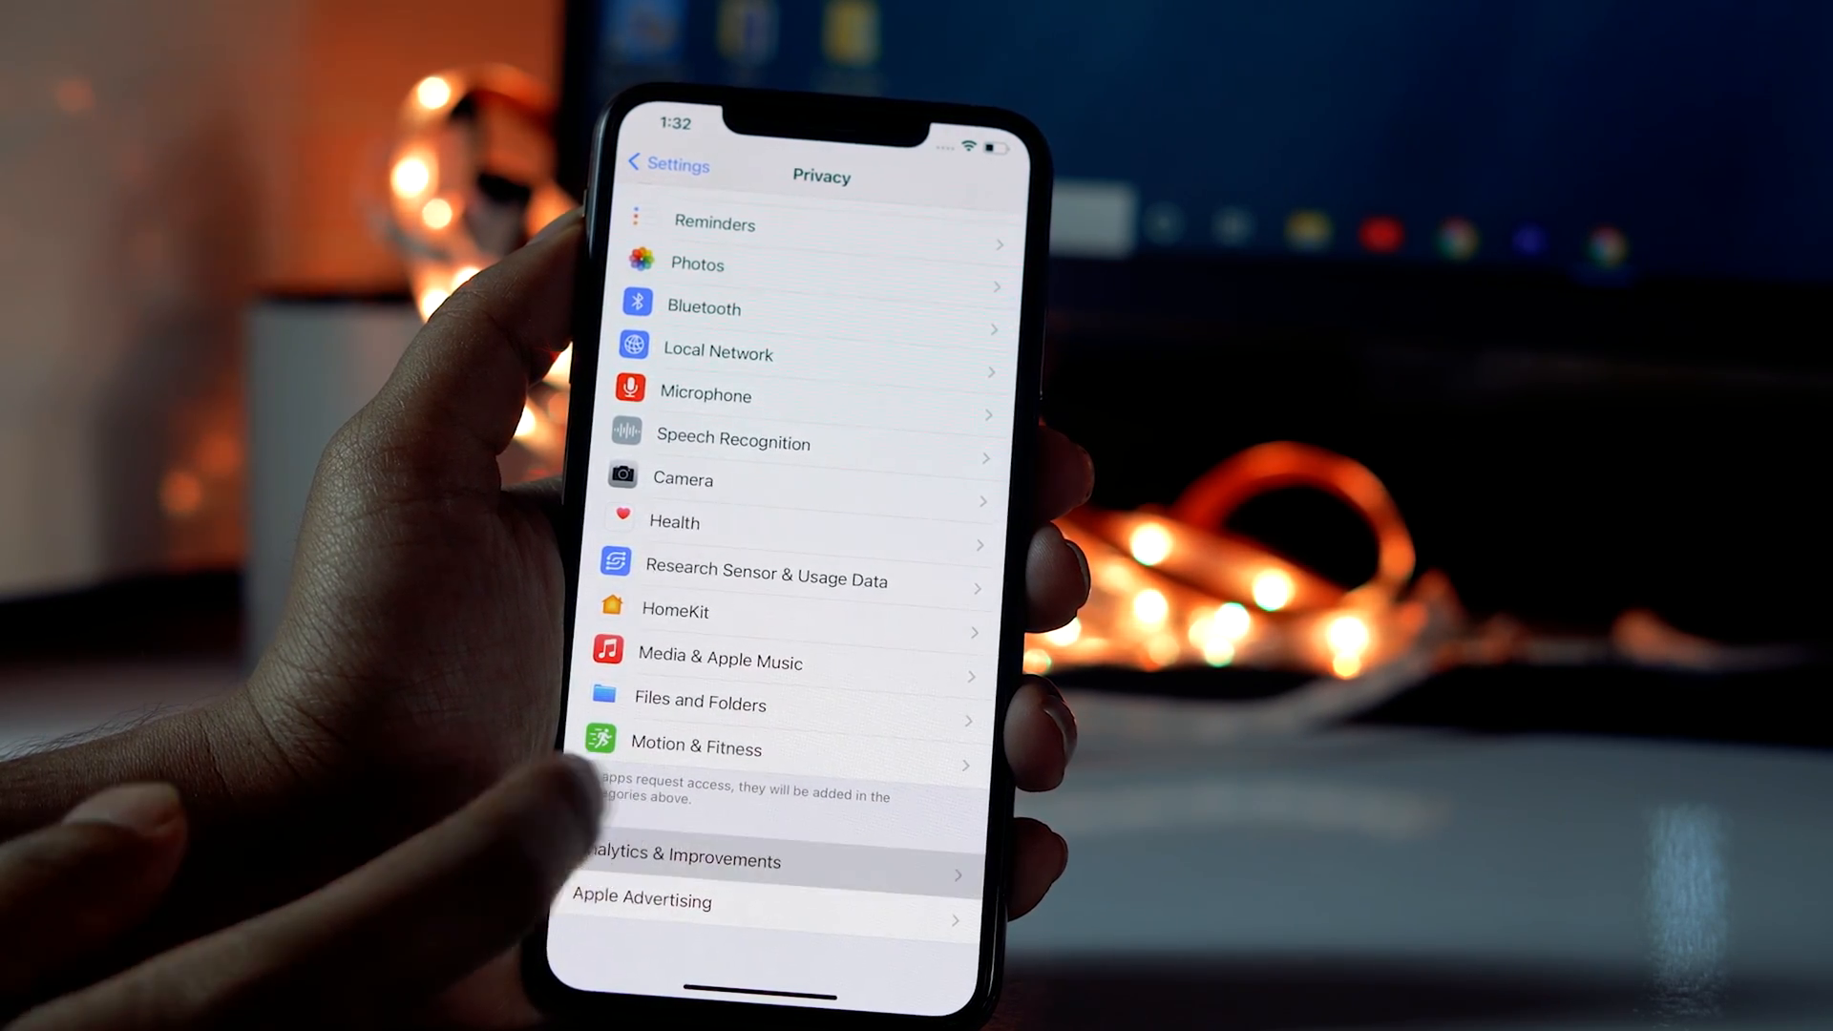
pyautogui.click(684, 859)
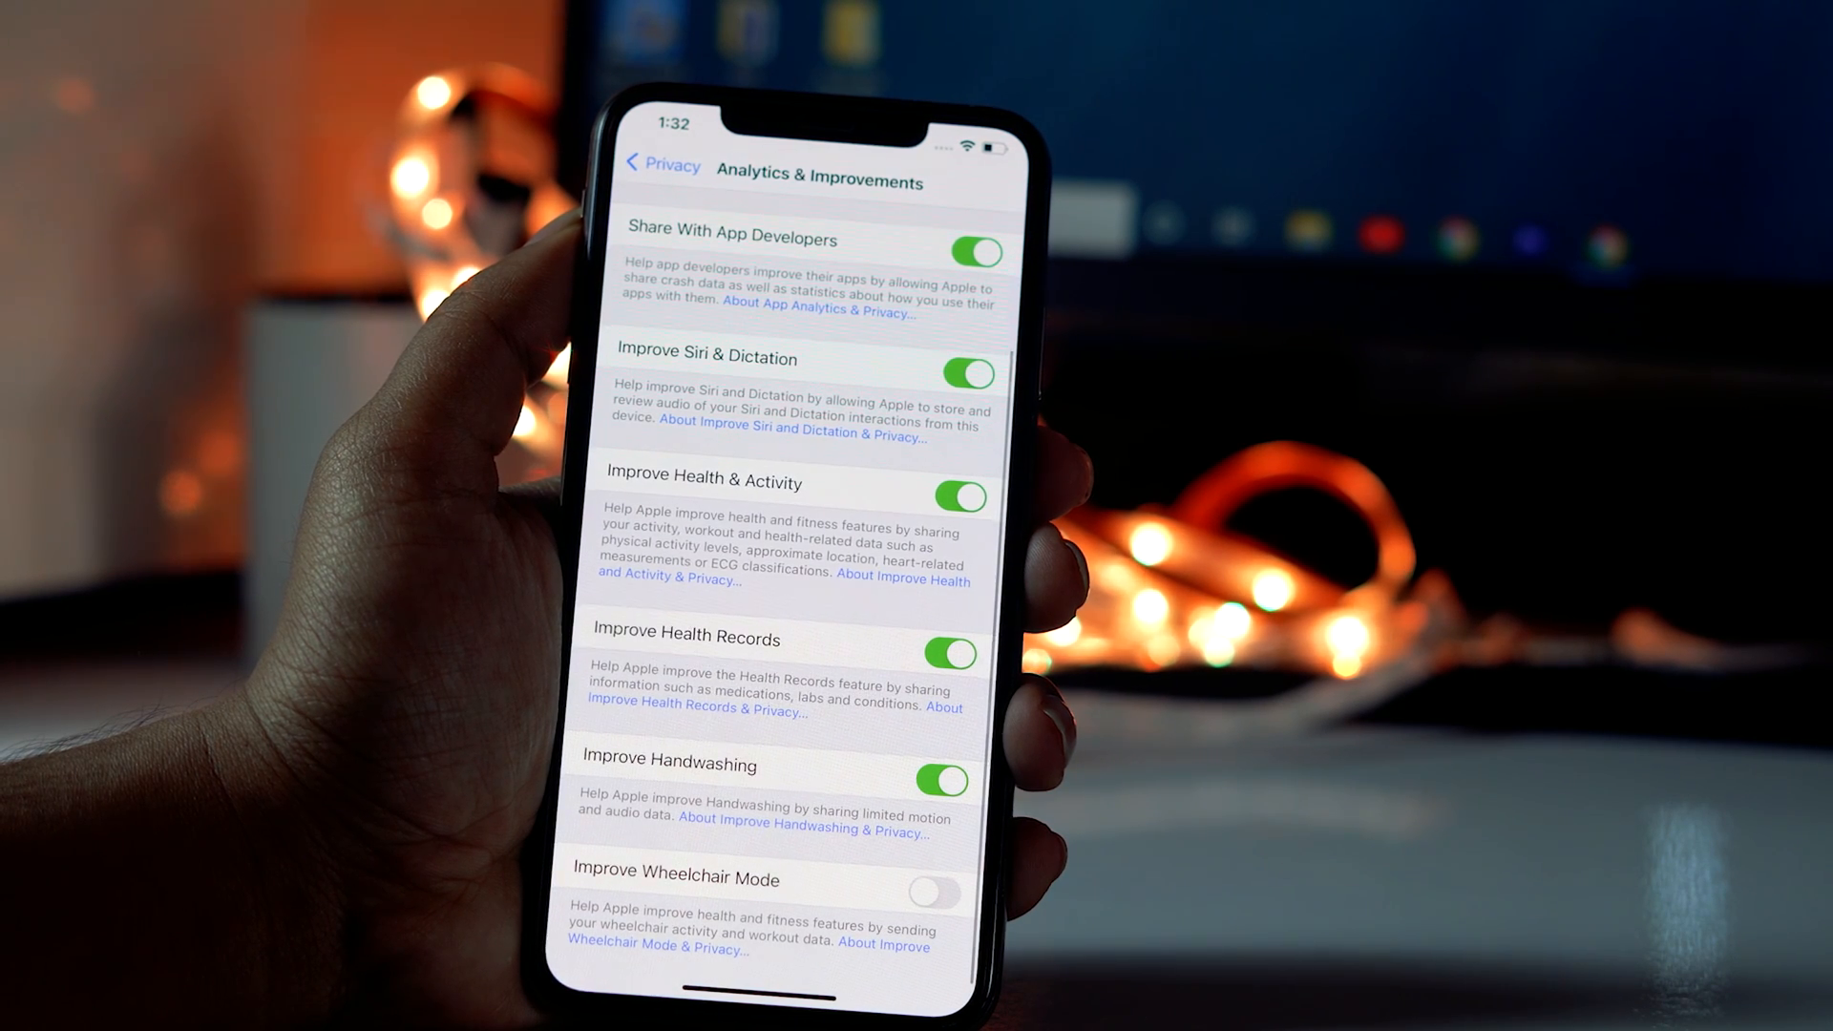
pyautogui.click(952, 781)
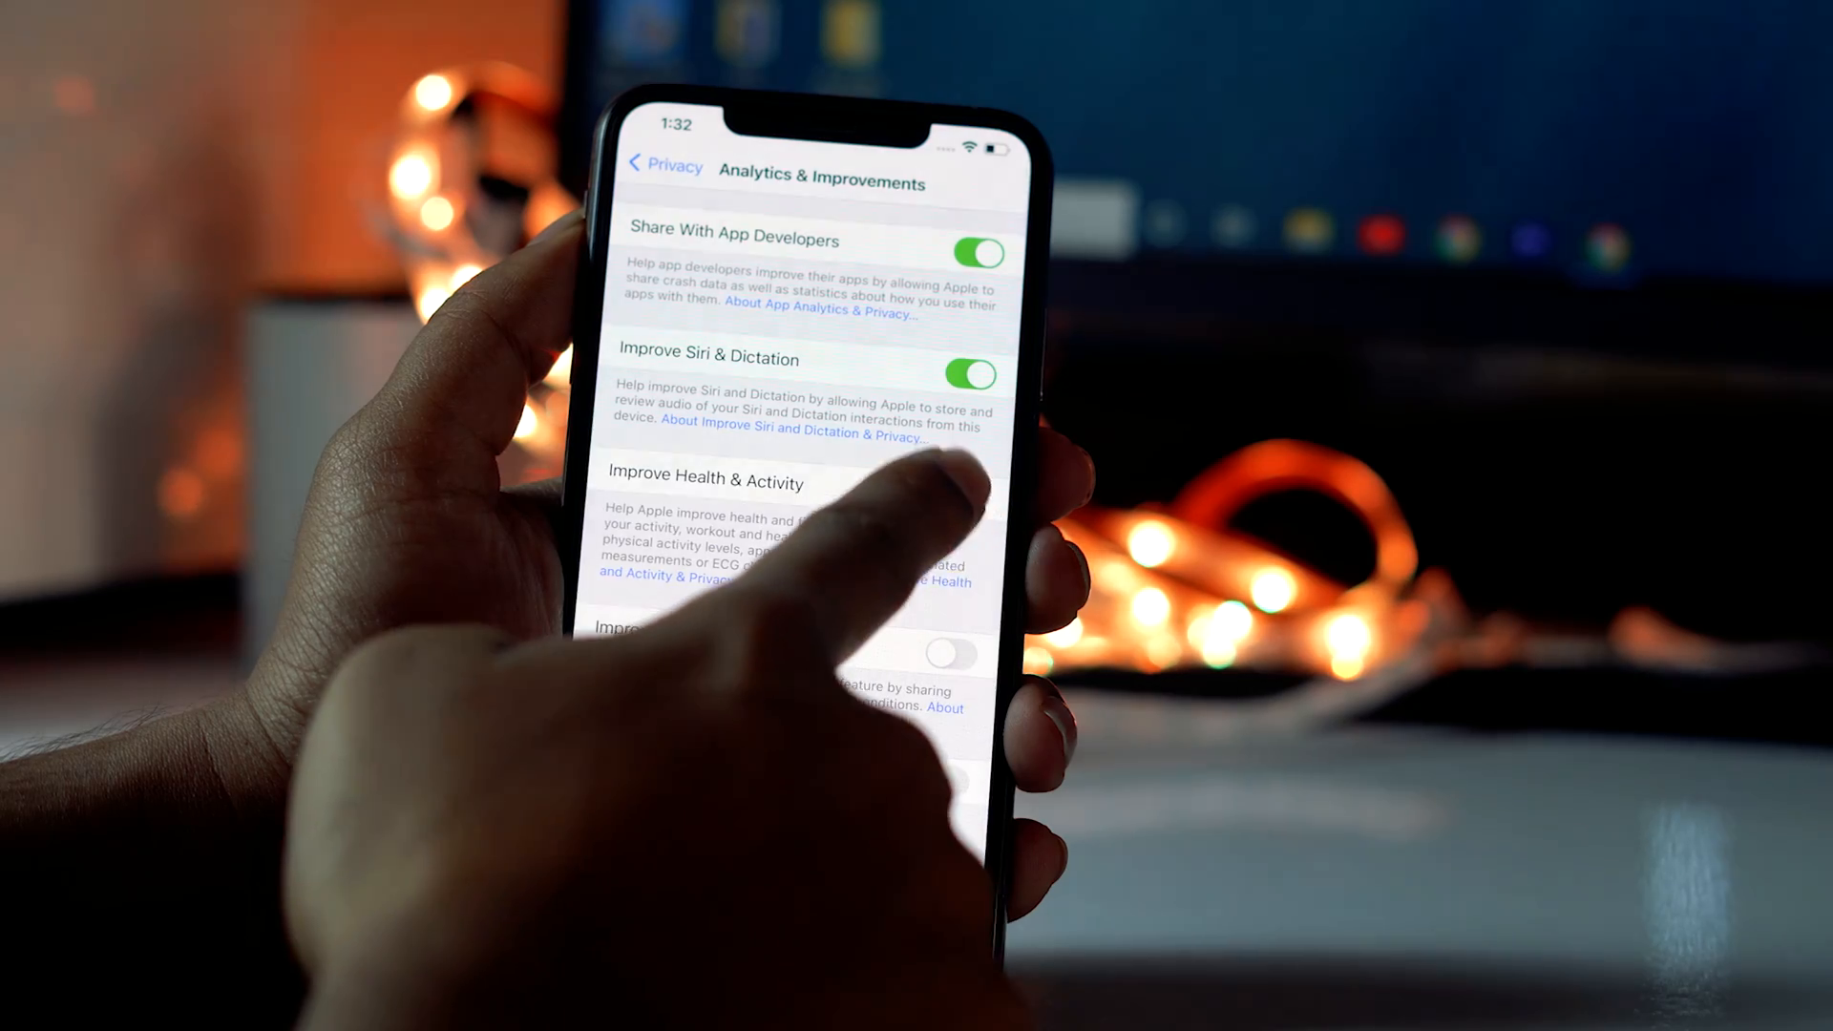
pyautogui.scroll(-3)
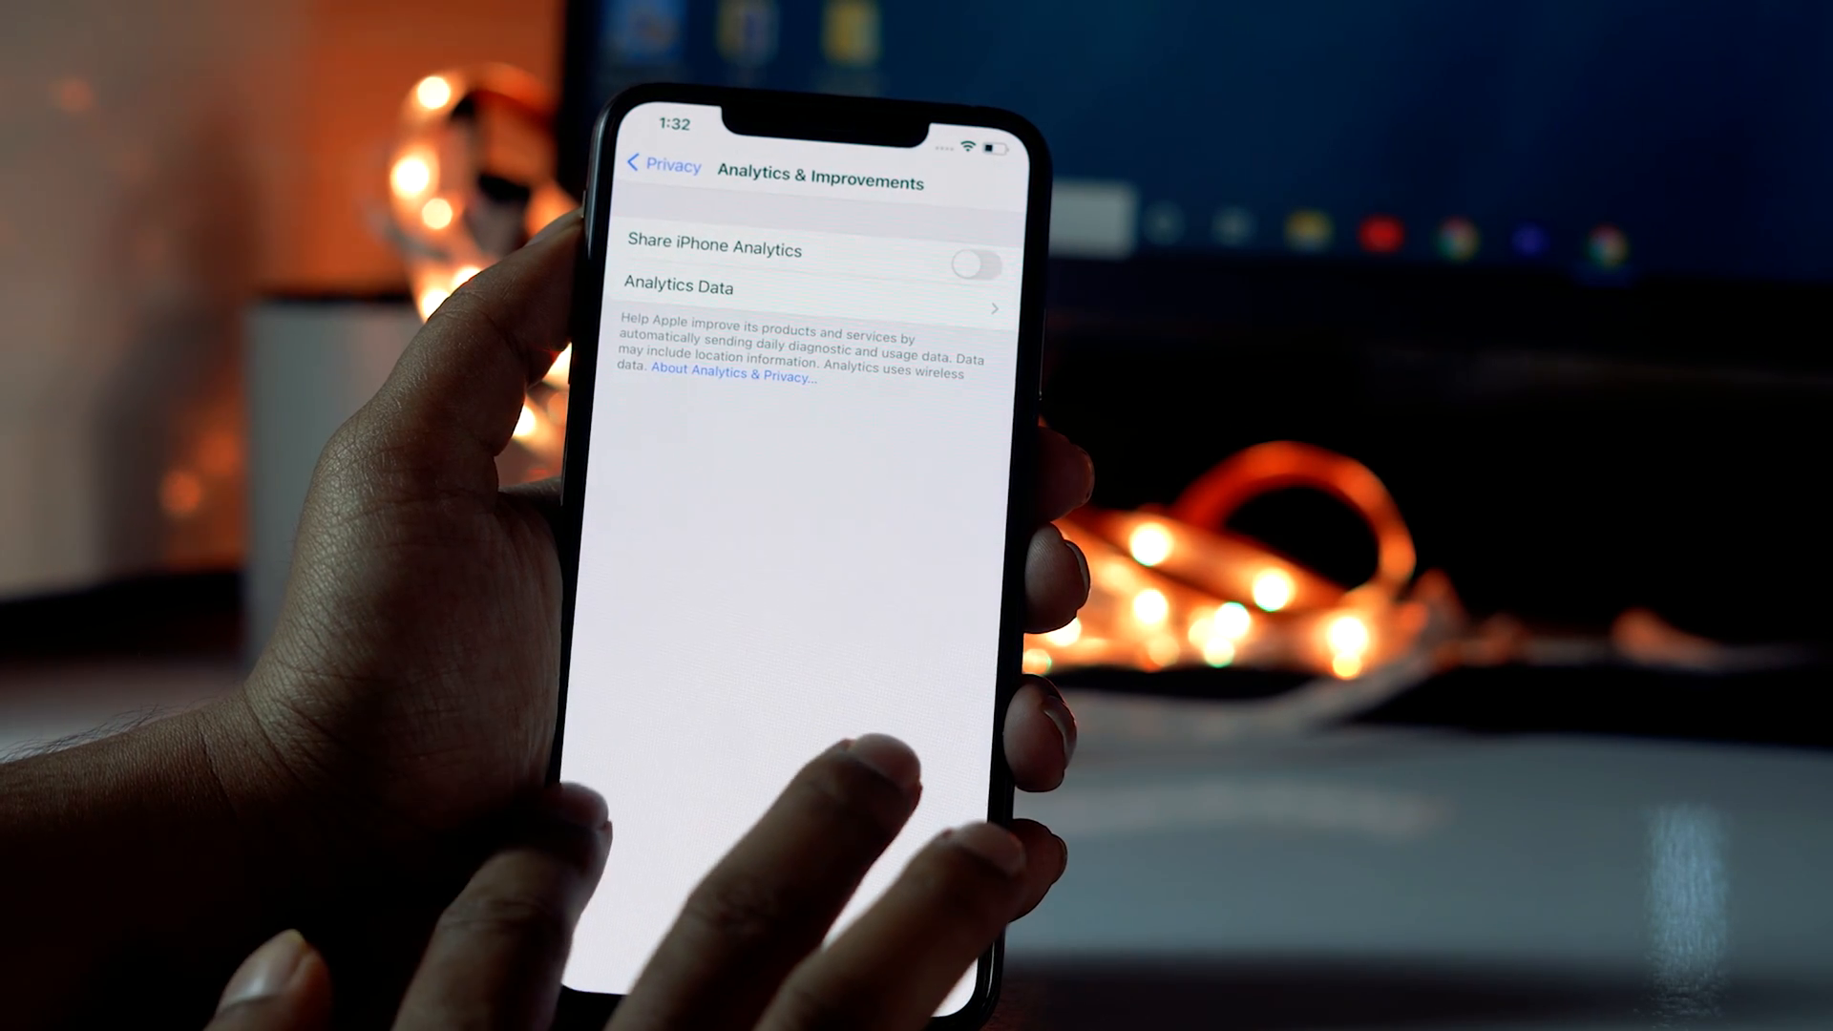
# - Turn Location Services off under Privacy and confirm with Turn Off
pyautogui.click(660, 164)
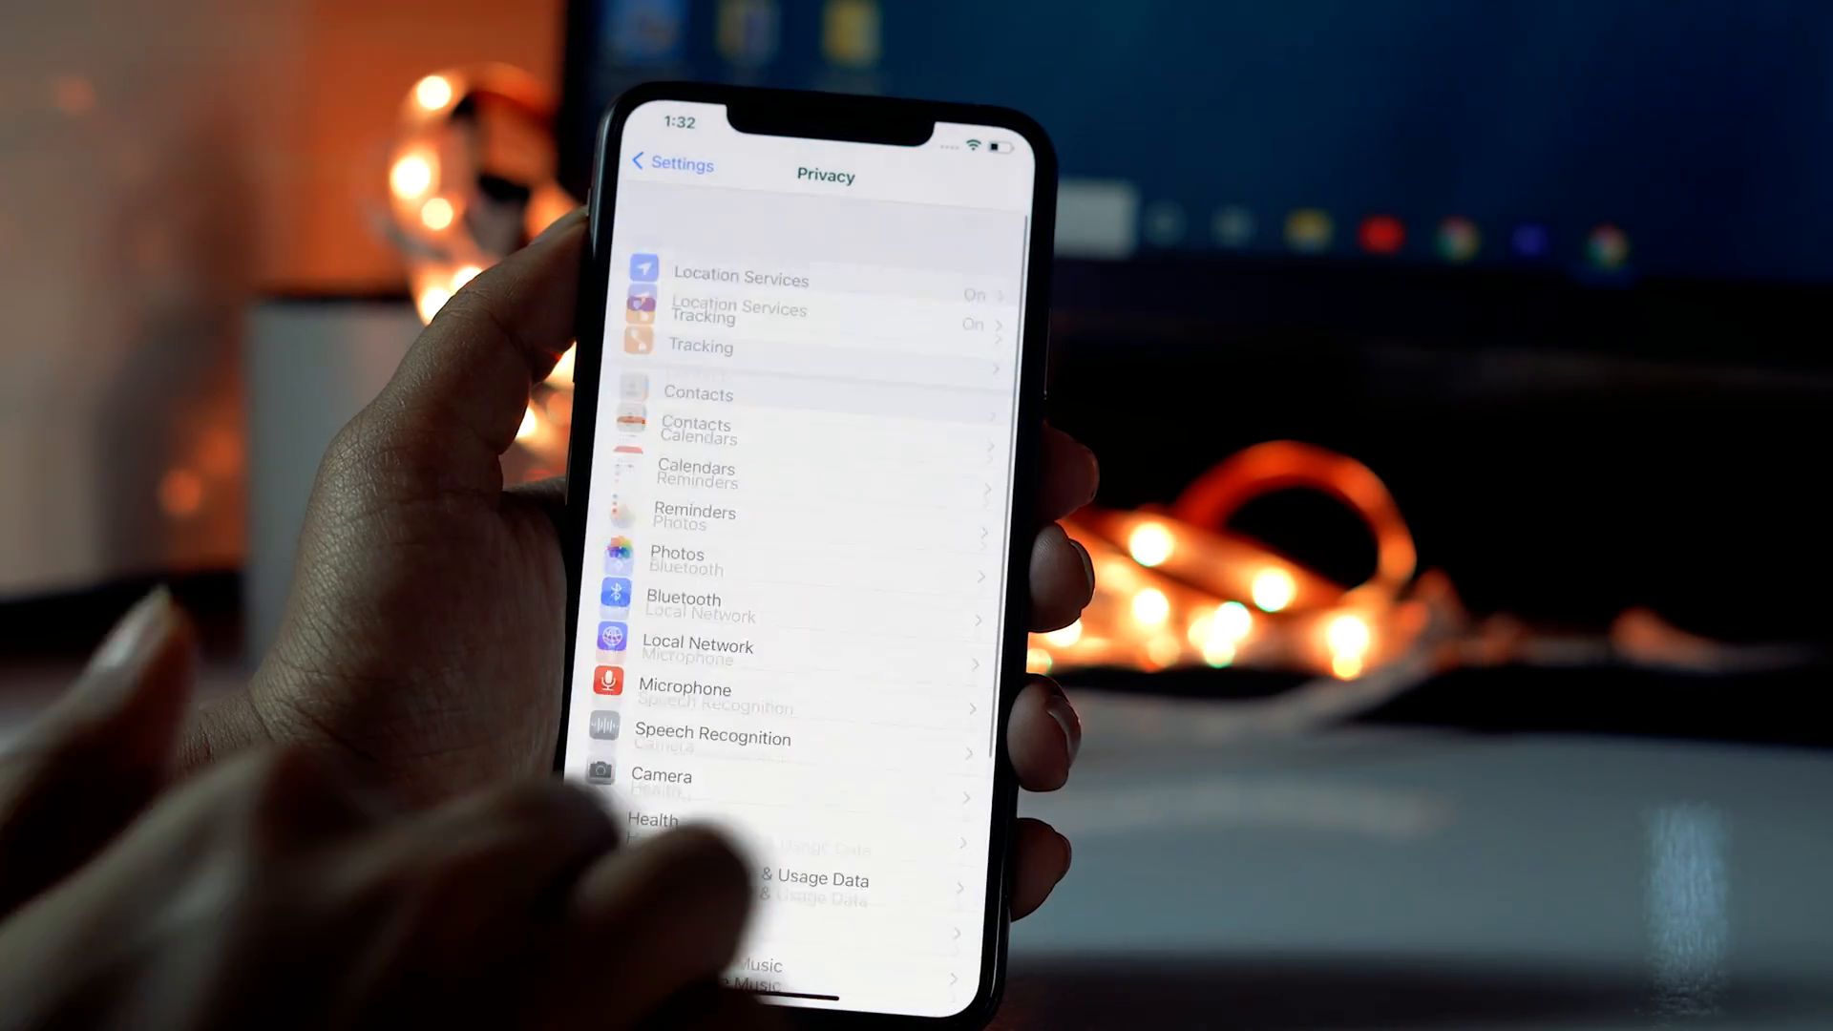
pyautogui.scroll(-3)
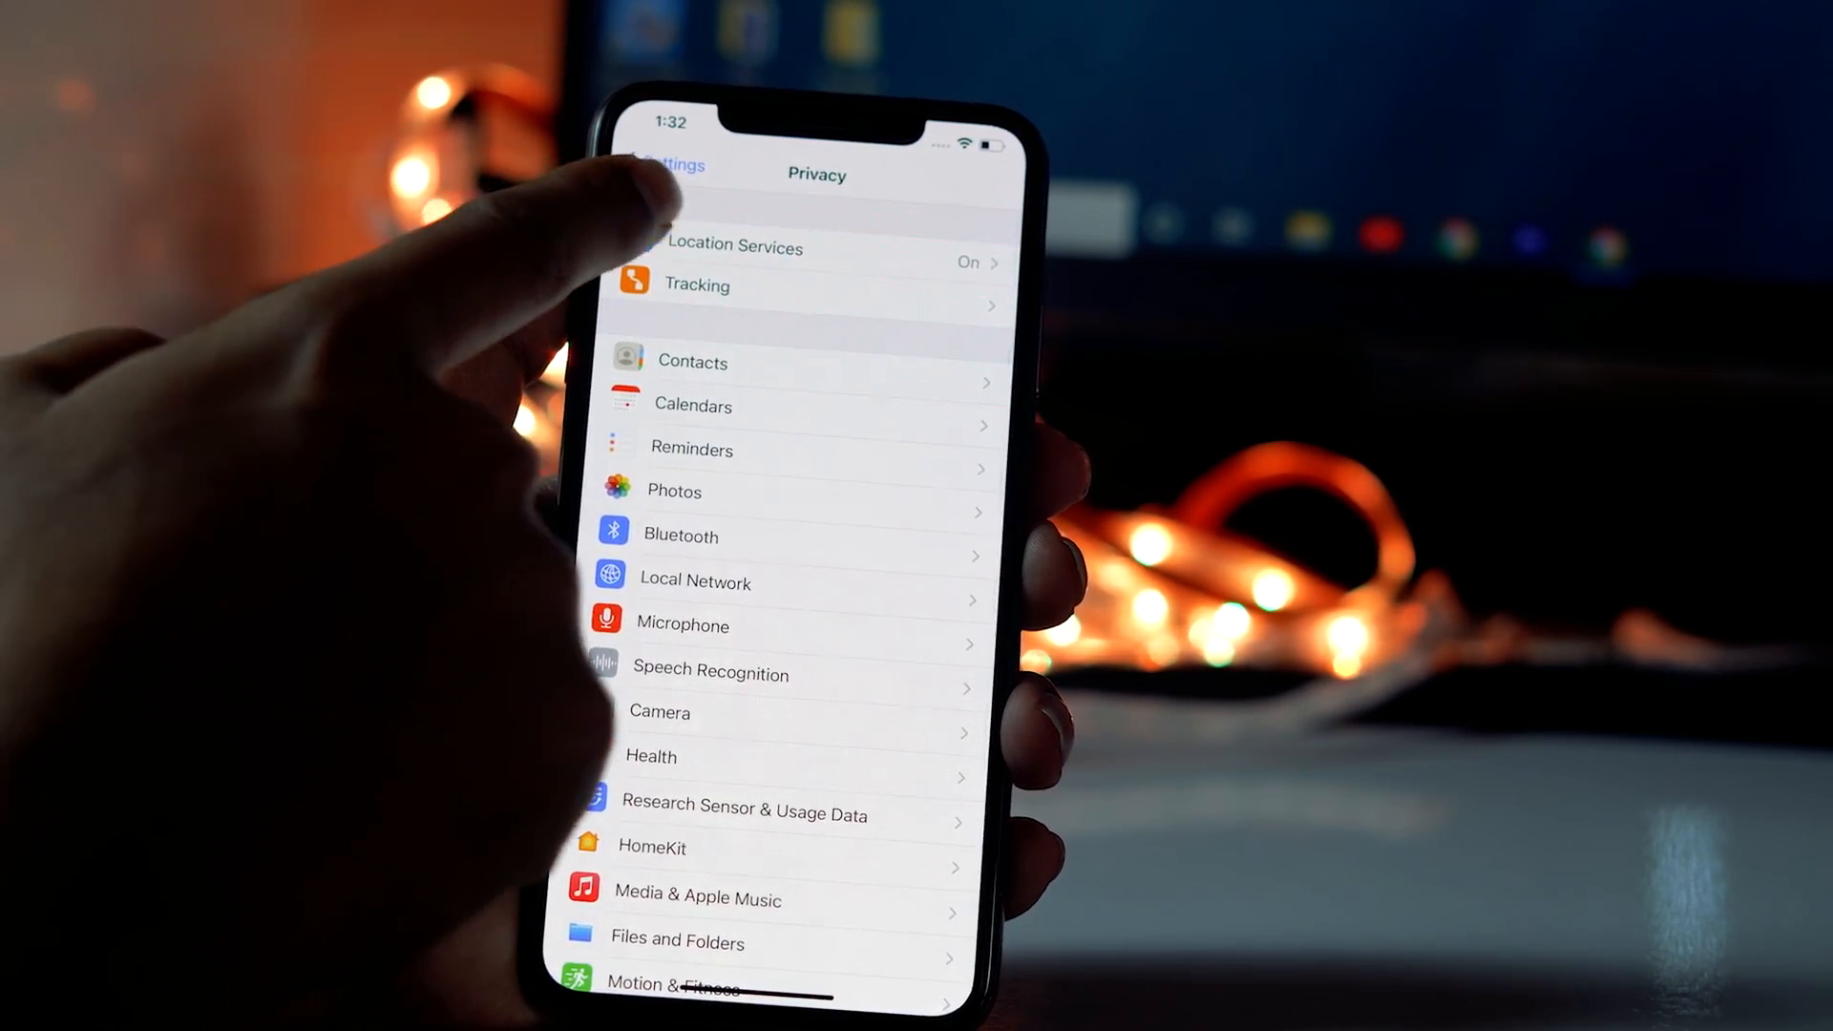
pyautogui.click(737, 247)
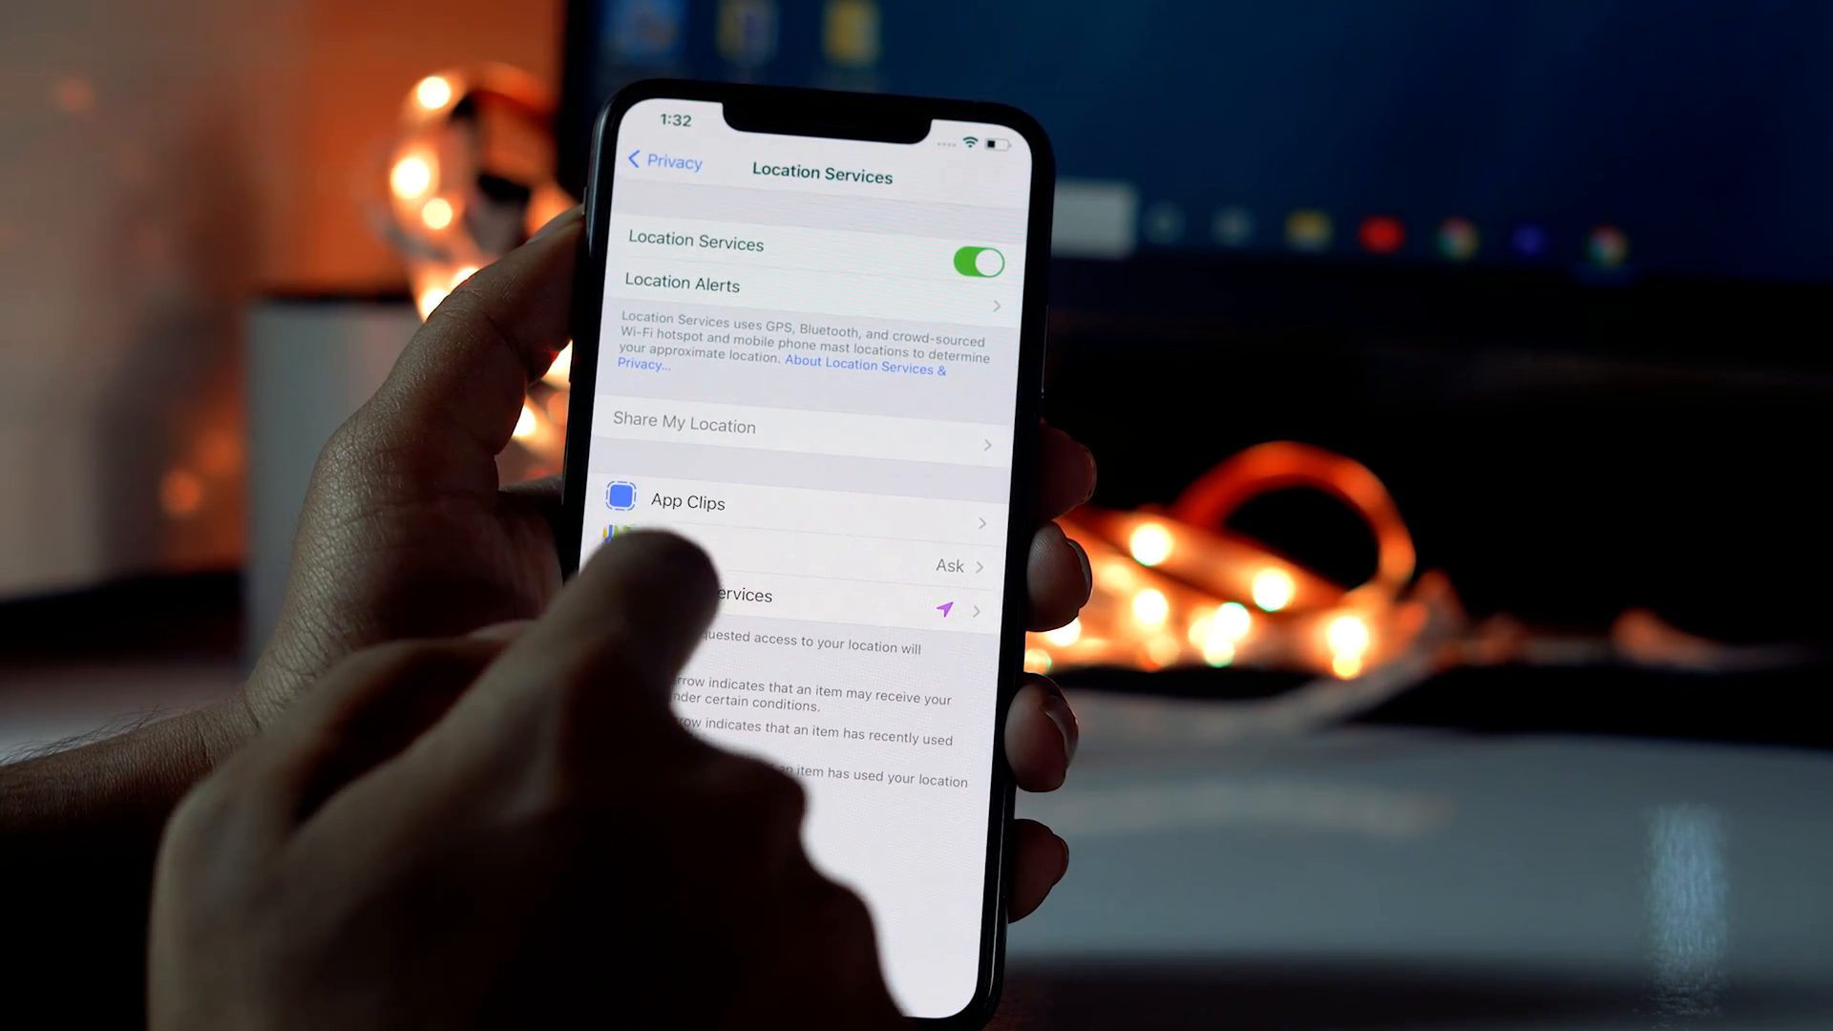
pyautogui.click(806, 607)
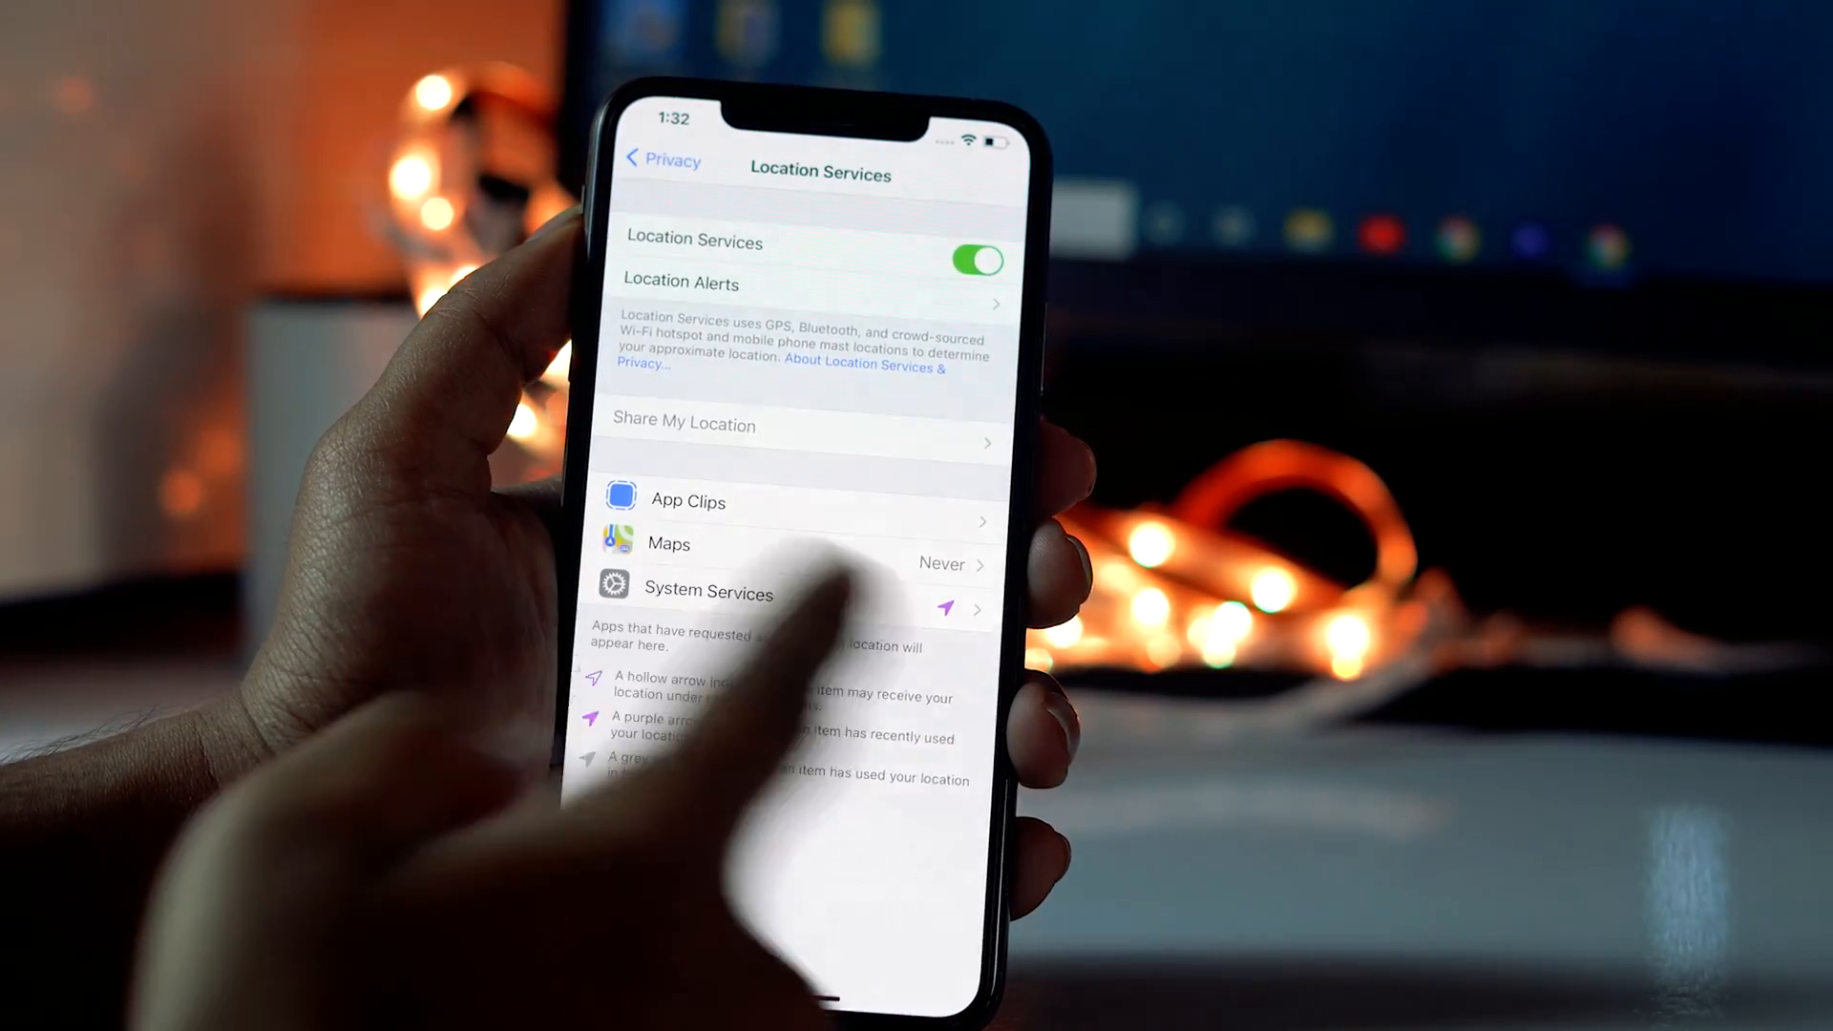
pyautogui.click(978, 259)
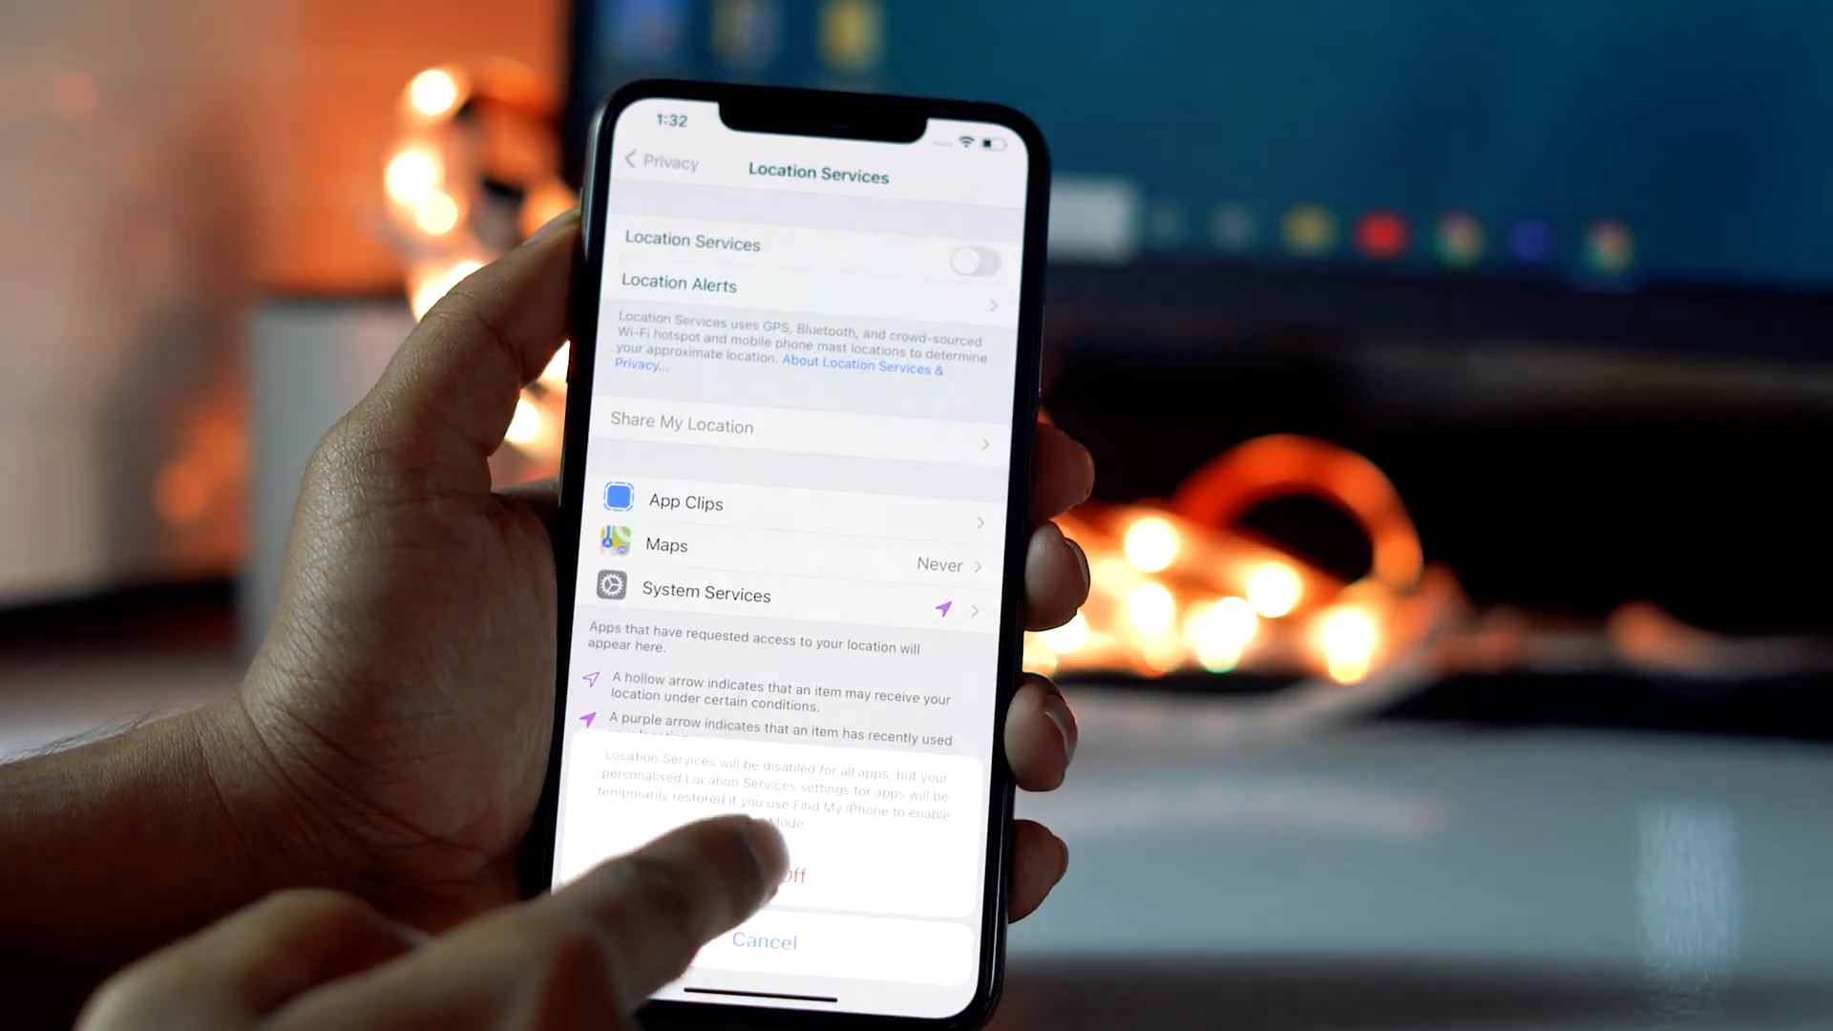
pyautogui.click(764, 877)
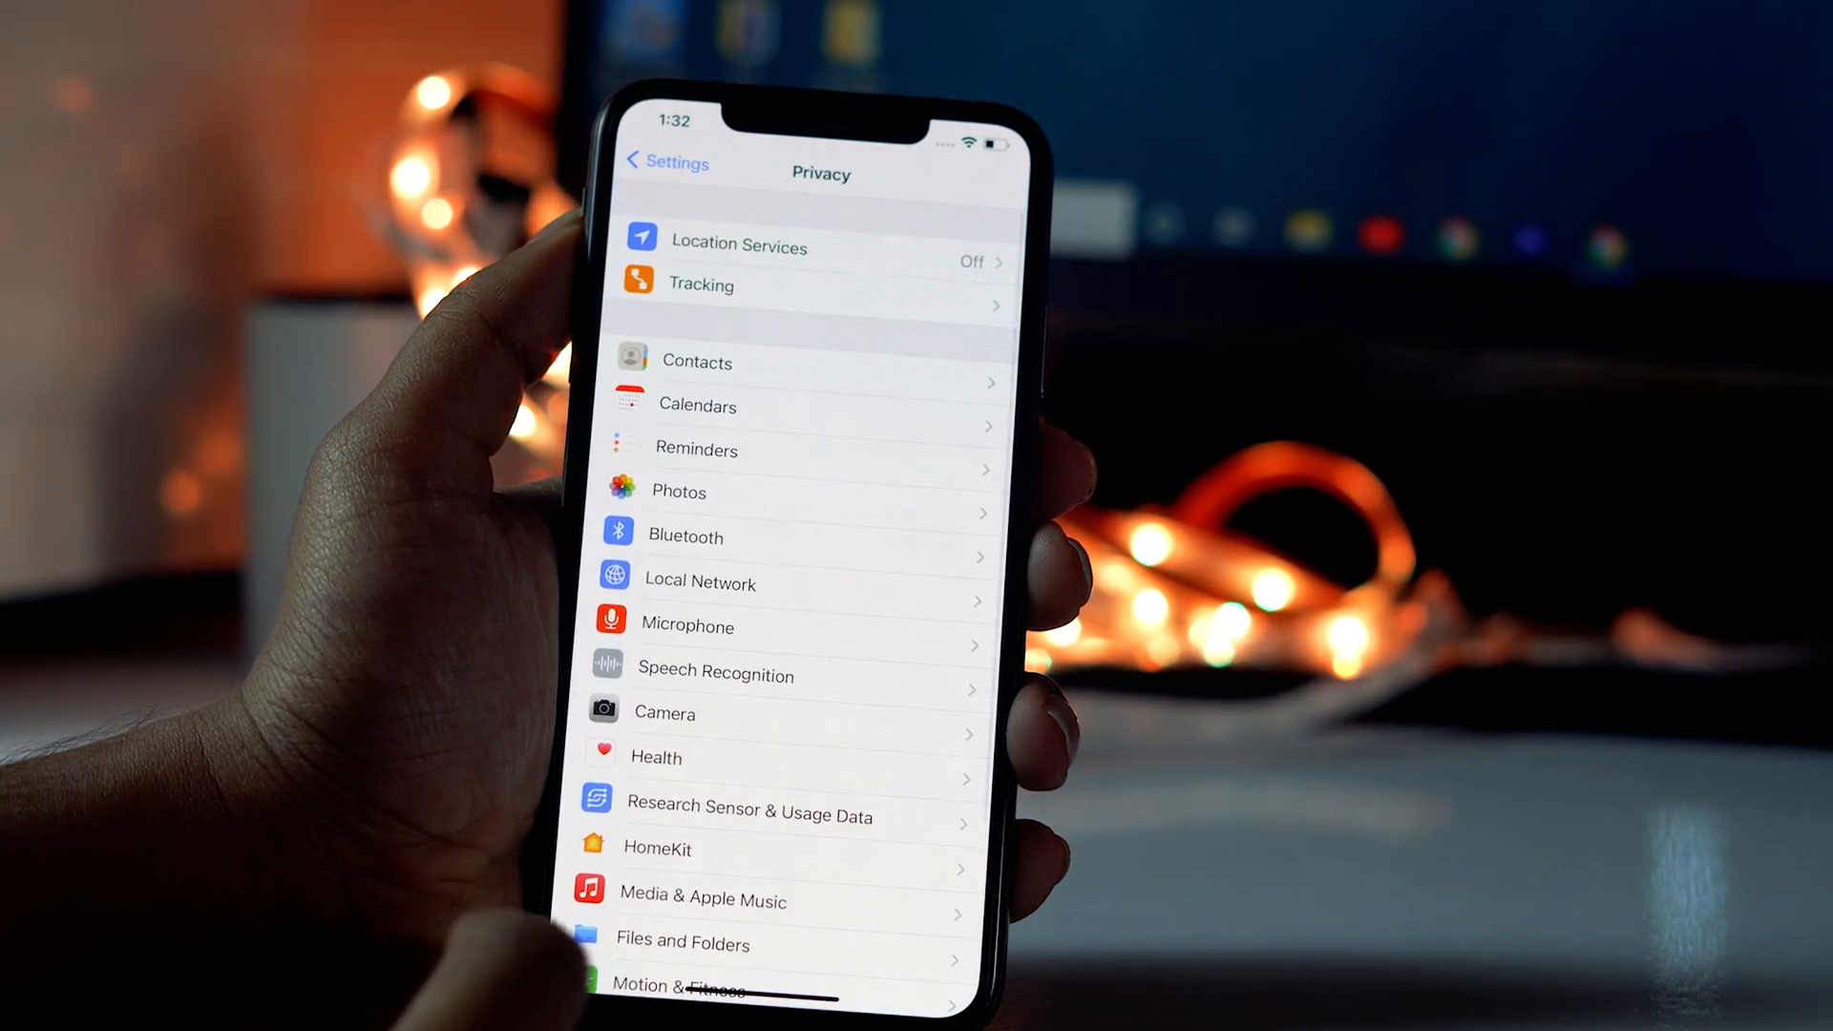
# - Set Background App Refresh to Off under General, then go back to the home screen
pyautogui.click(665, 160)
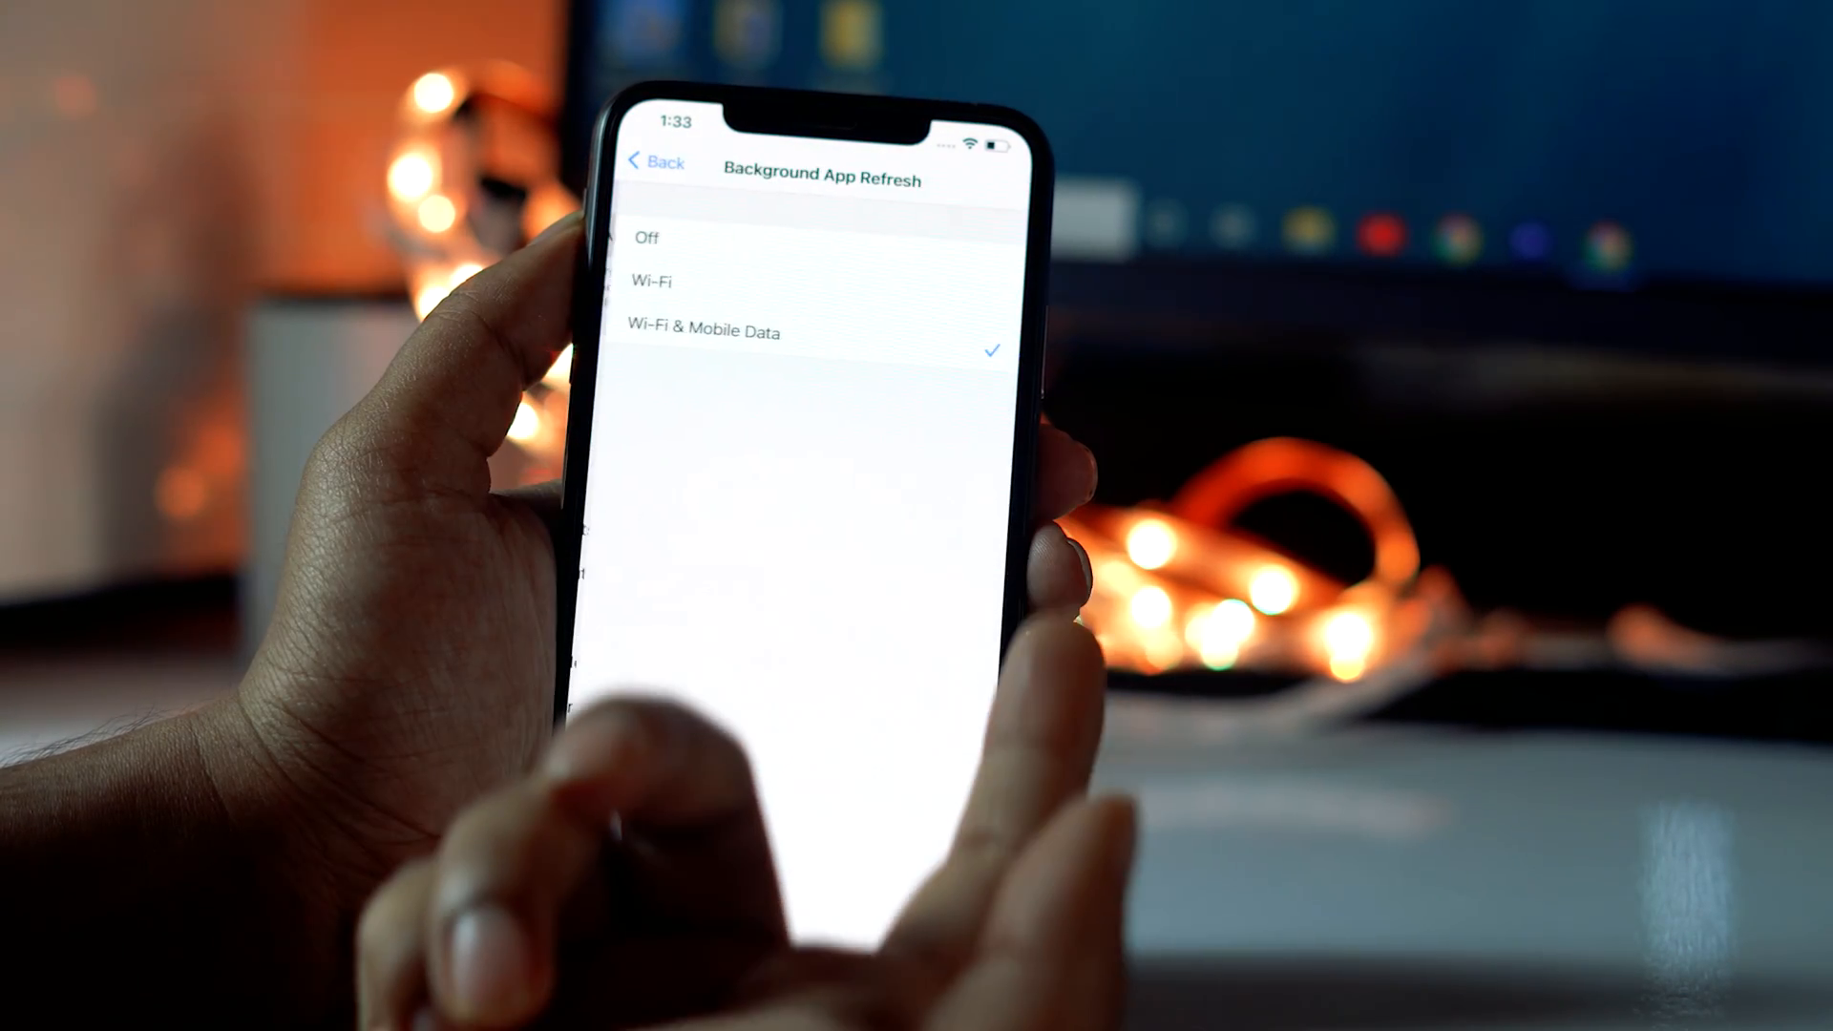
pyautogui.click(652, 160)
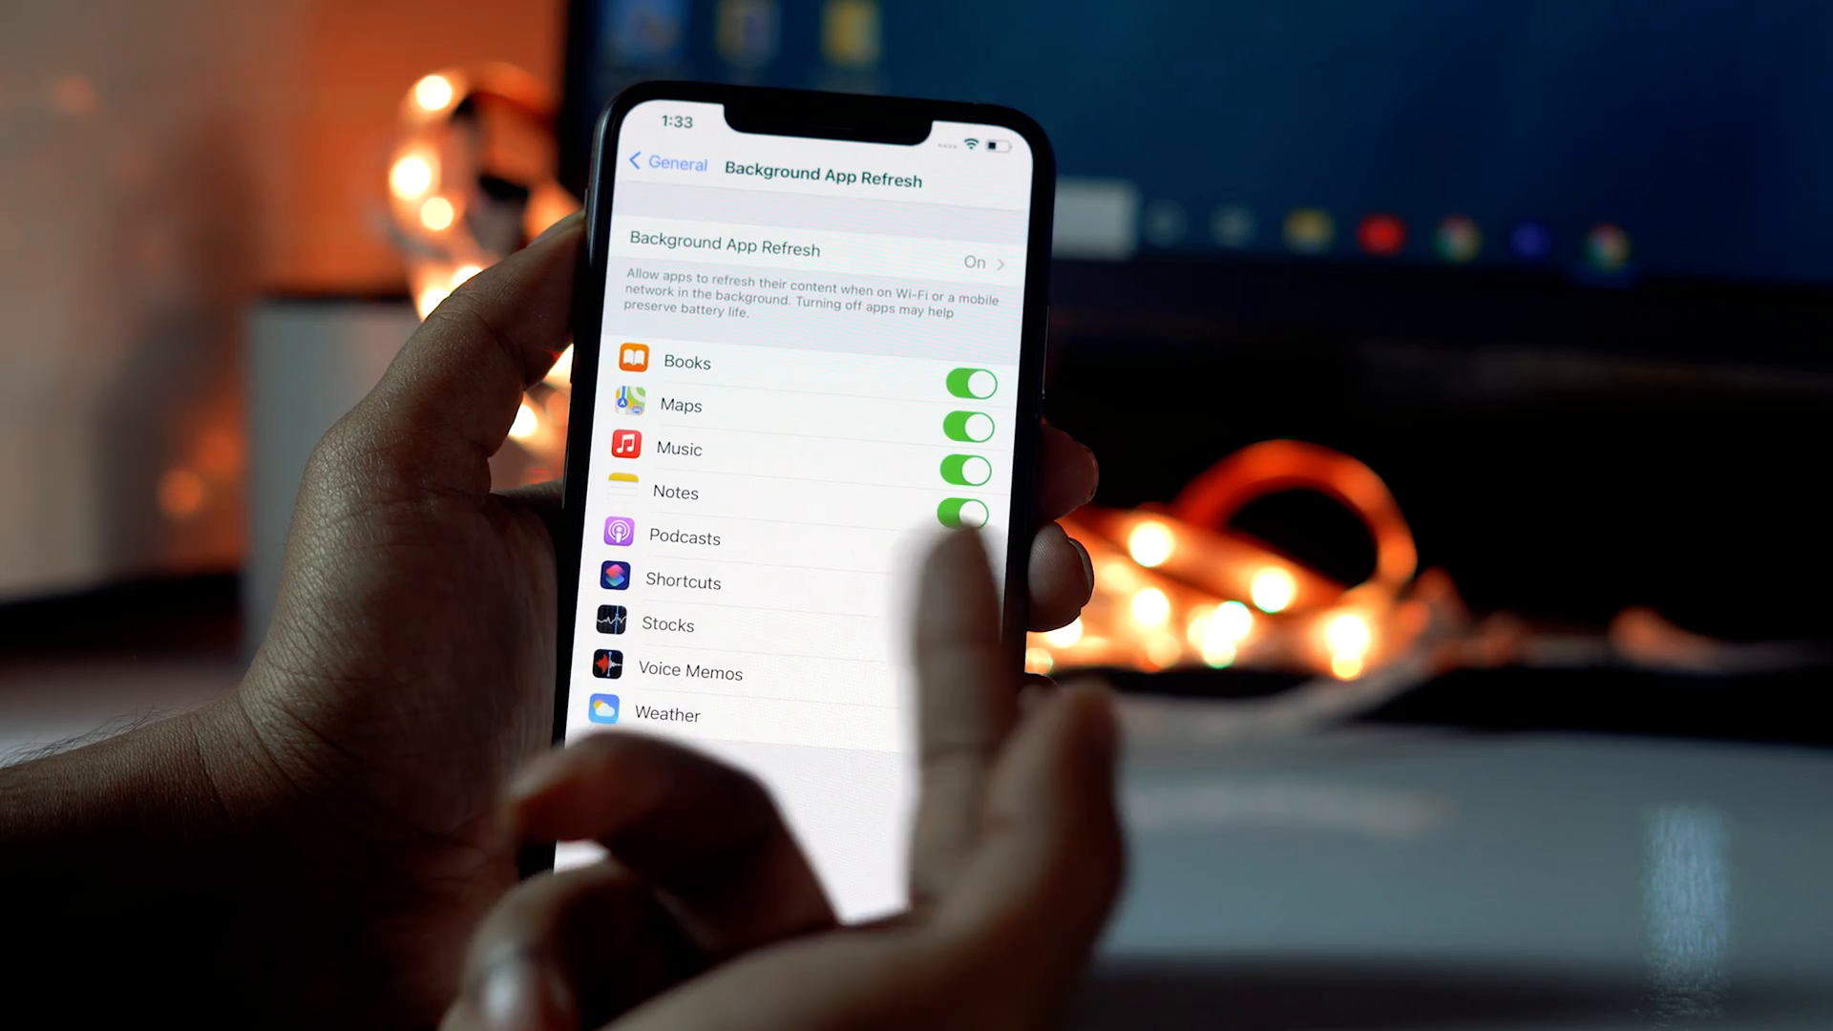
pyautogui.click(976, 262)
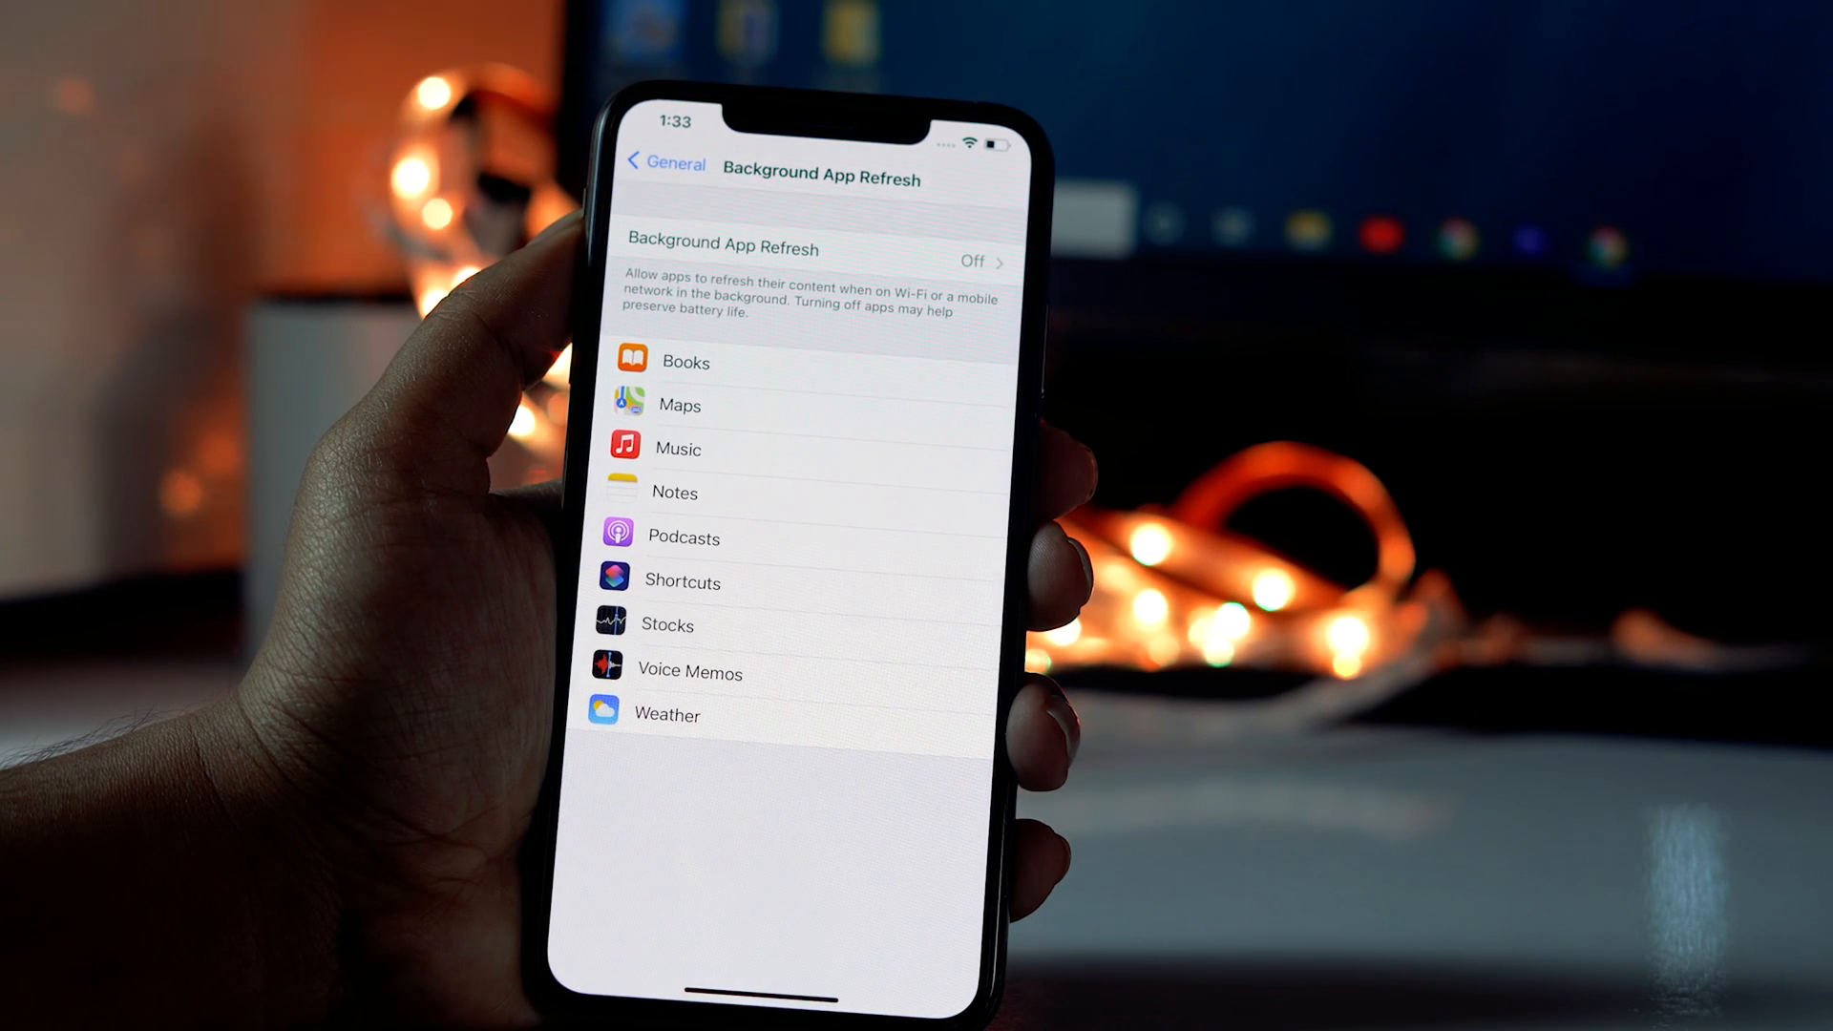
pyautogui.click(663, 164)
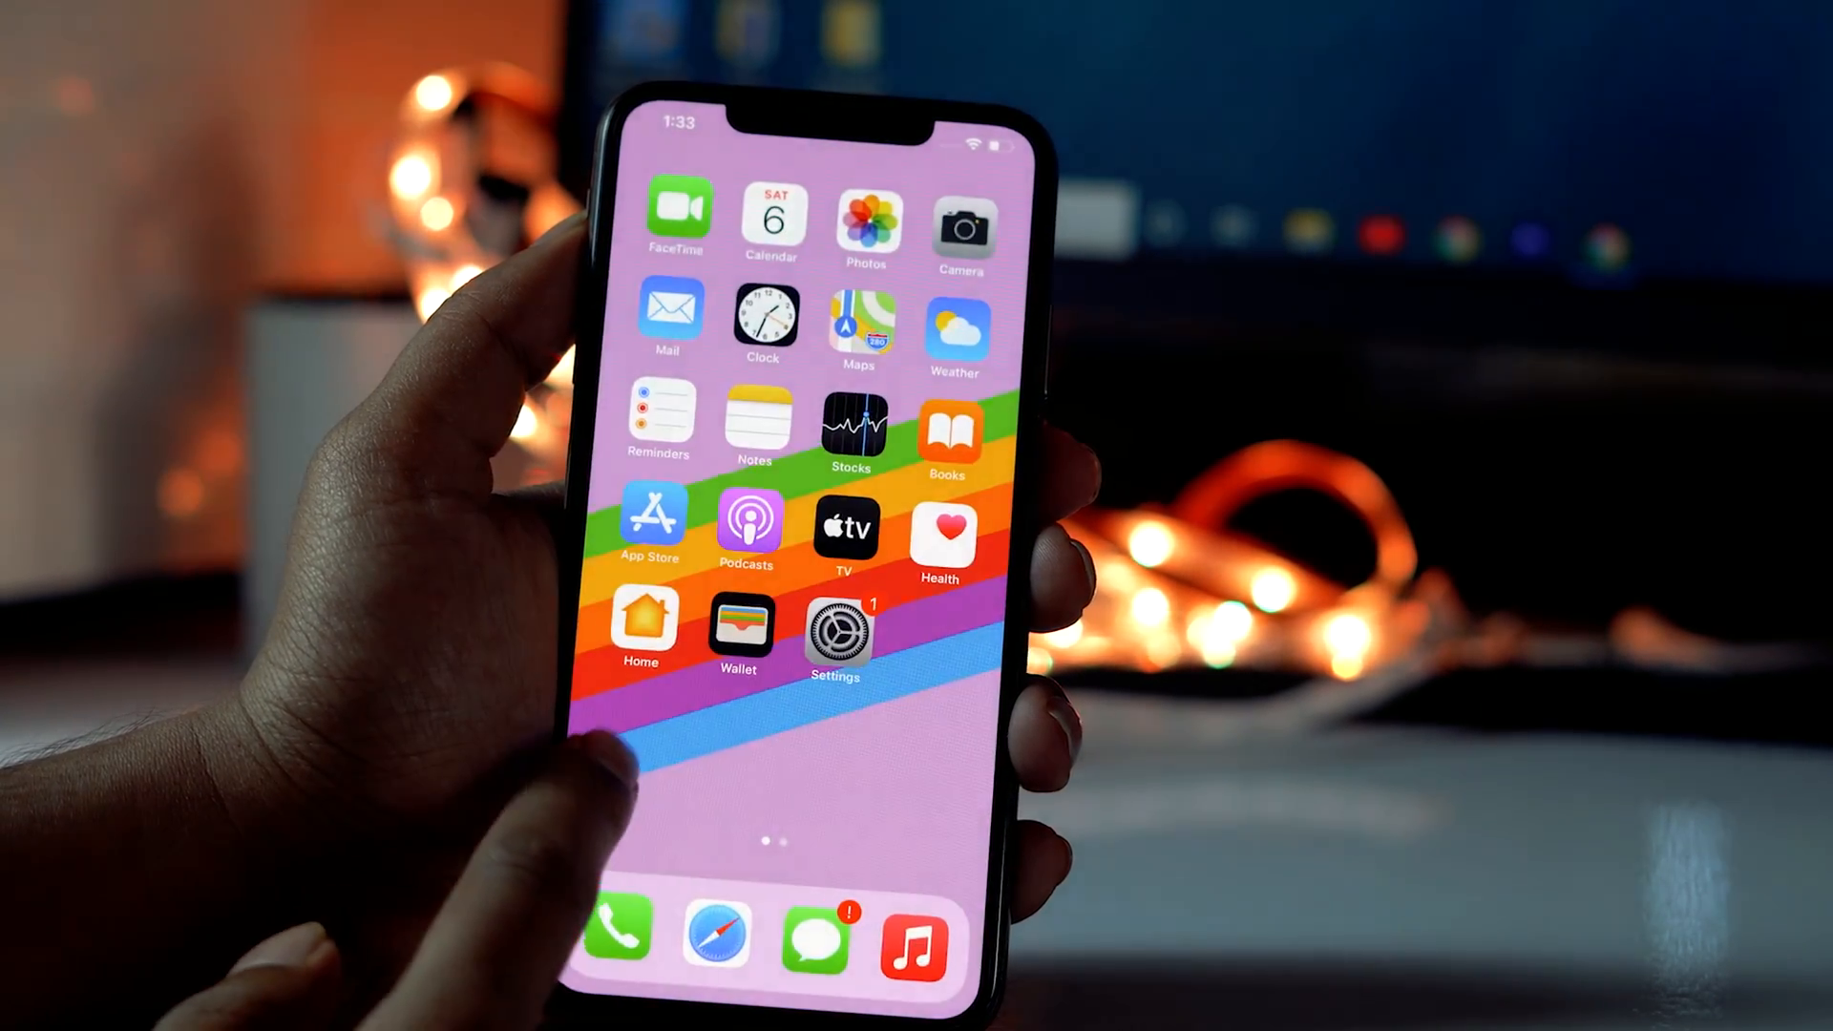
# - Remove the Maps widget from the Today View and confirm the removal
pyautogui.hscroll(3)
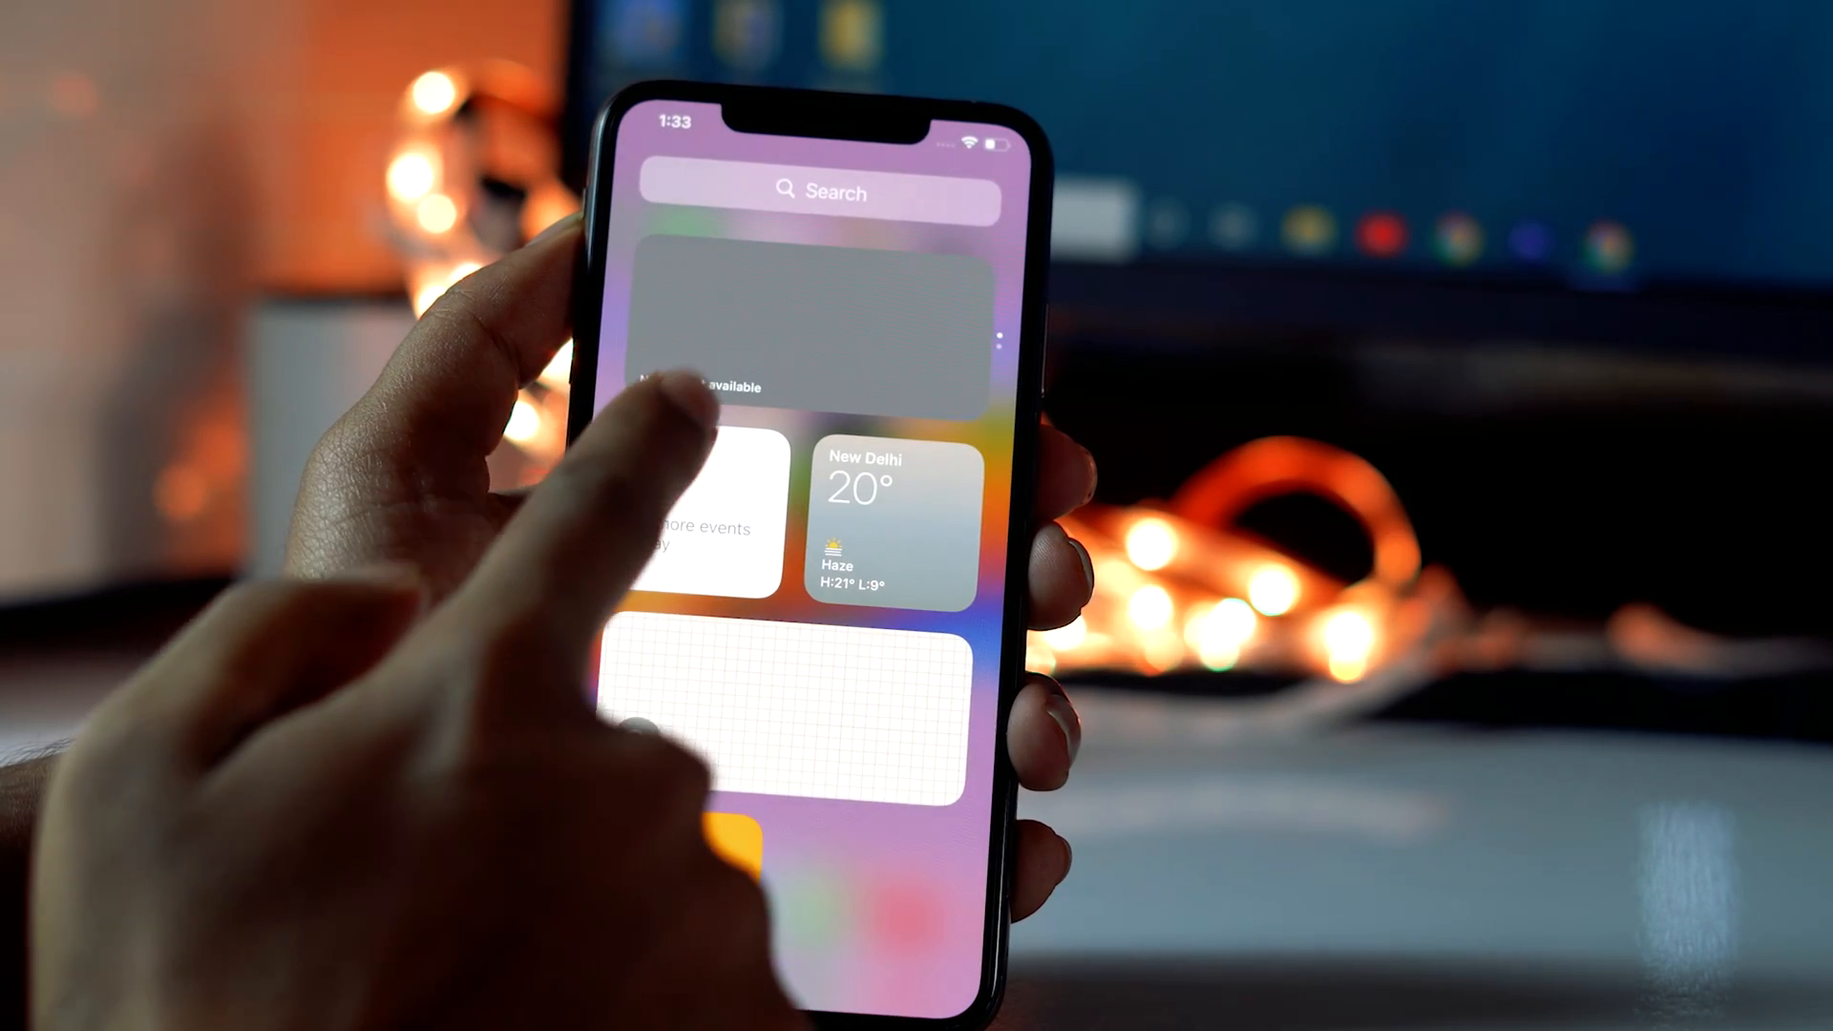
pyautogui.click(701, 503)
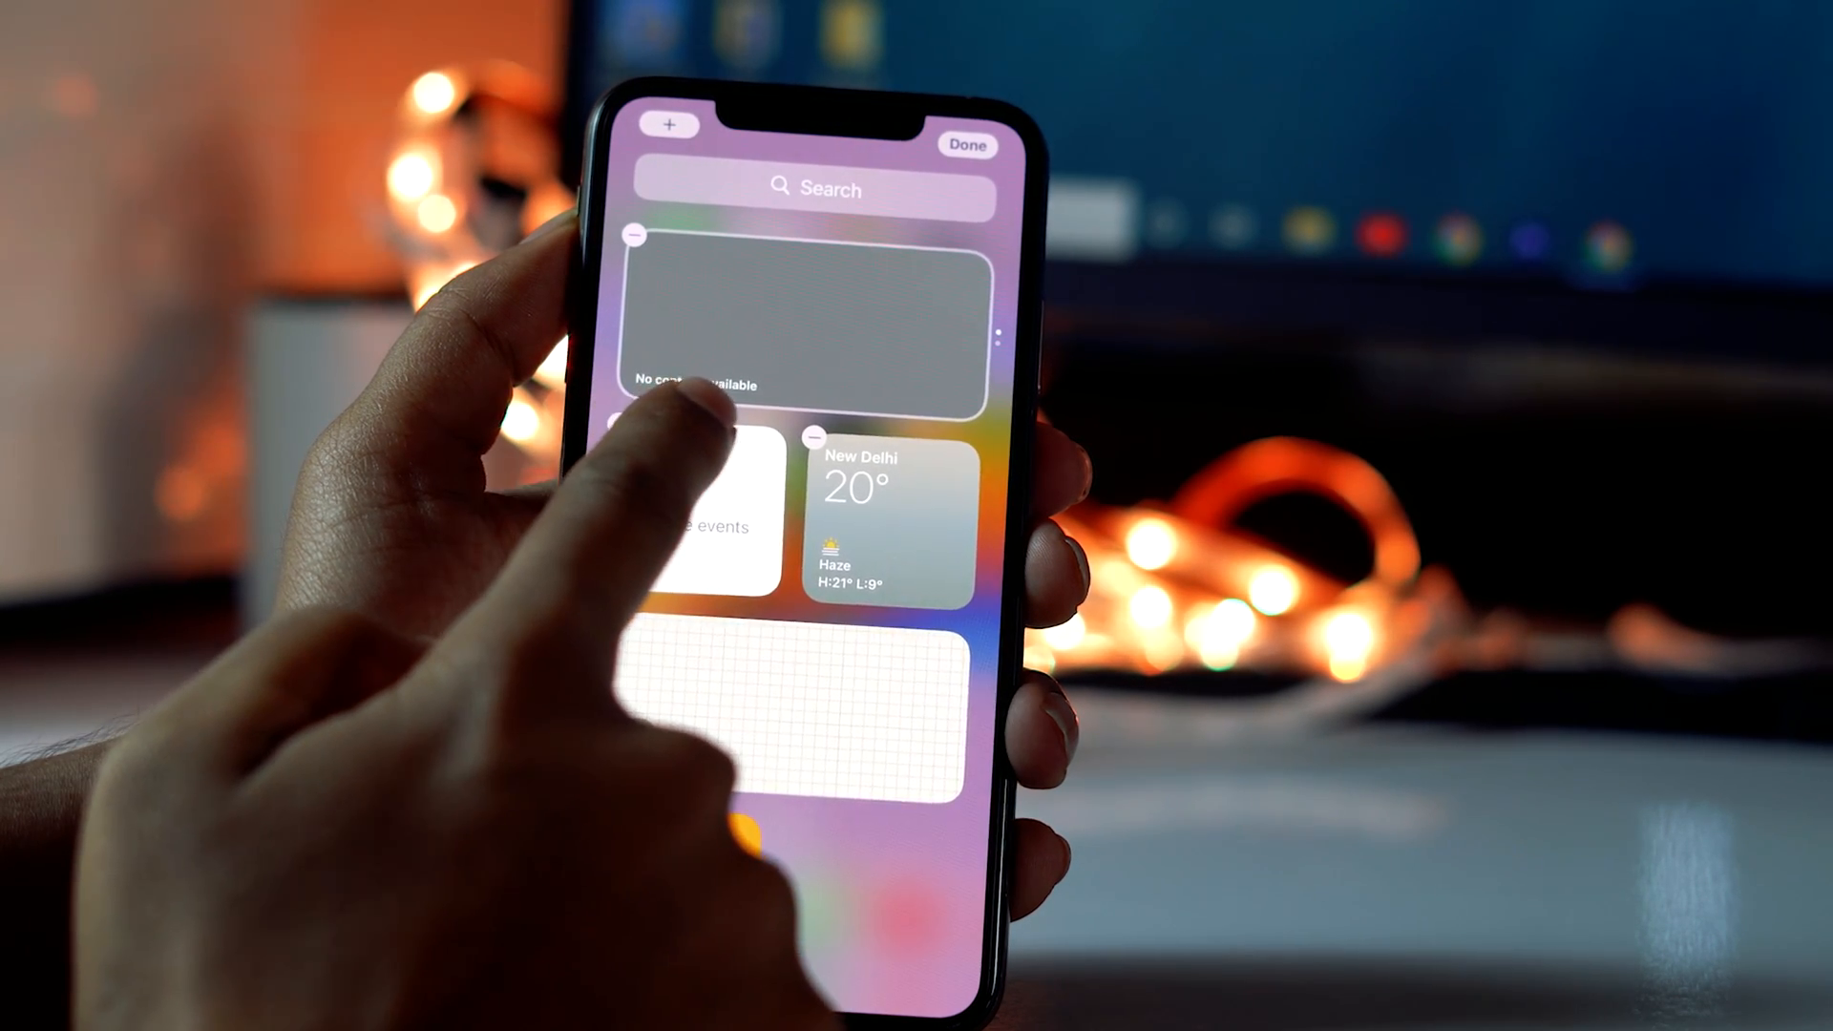
pyautogui.click(966, 145)
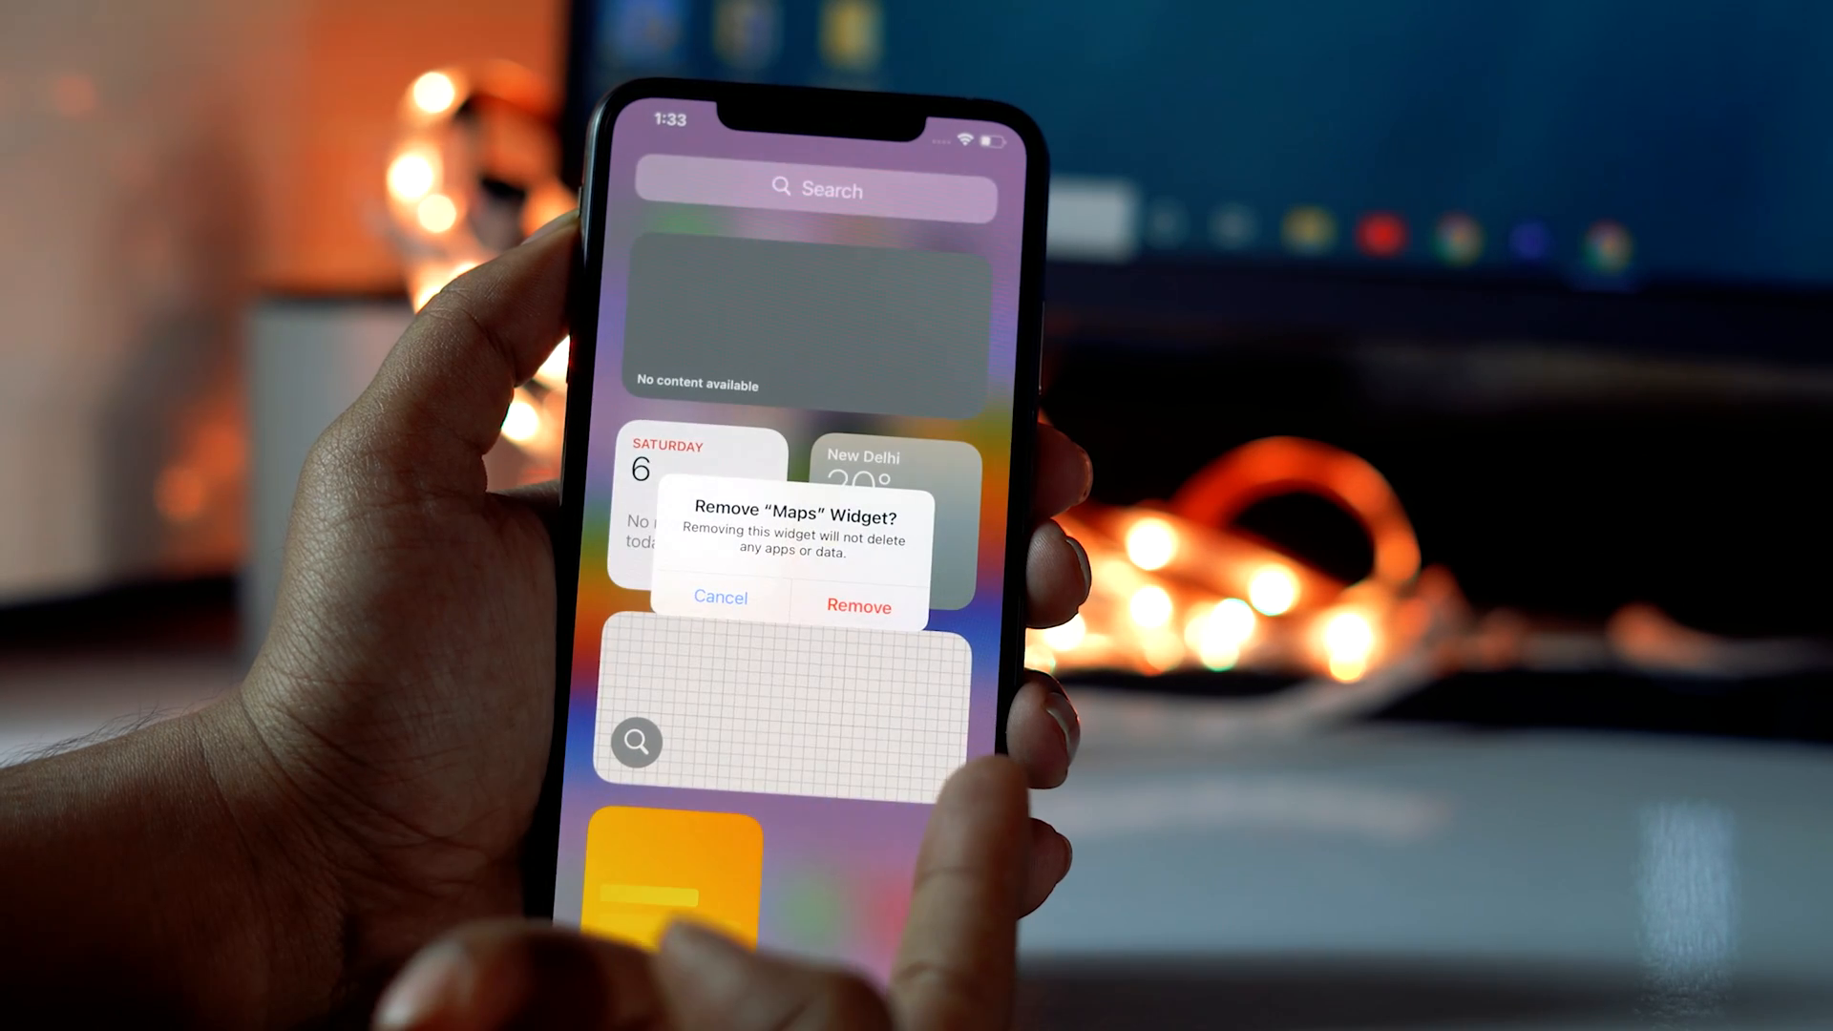
pyautogui.click(720, 598)
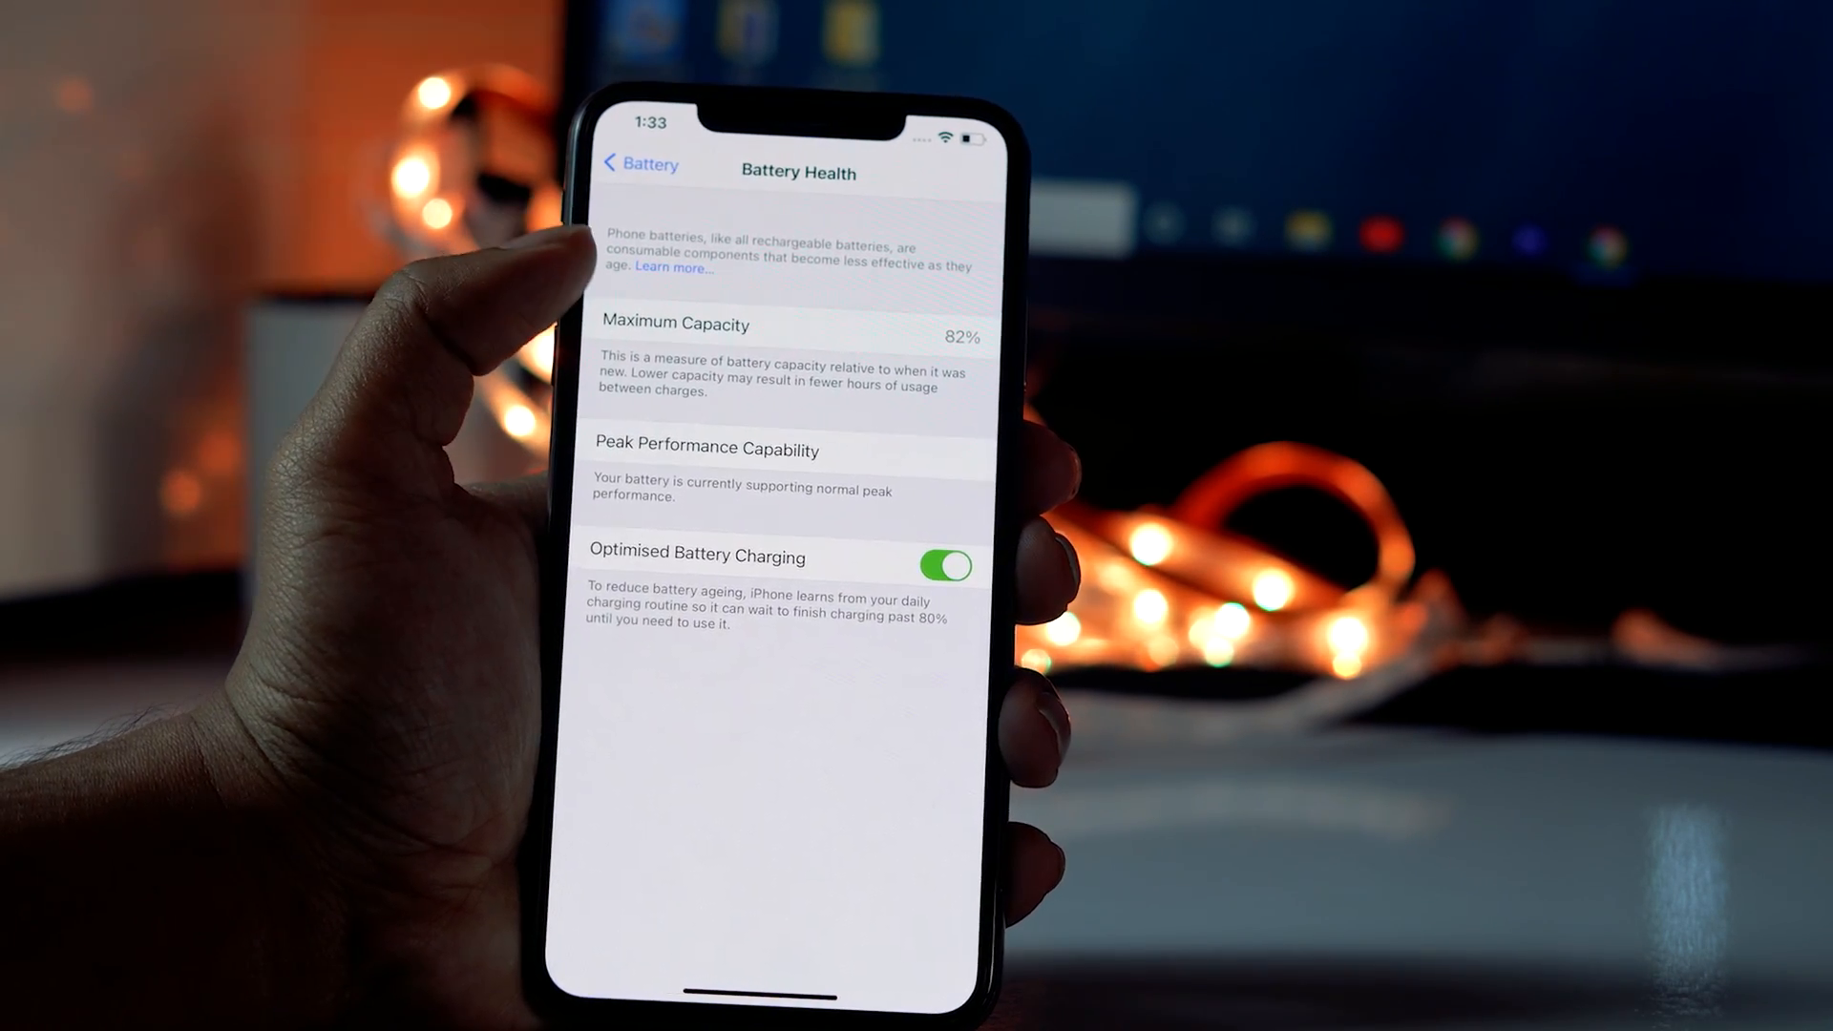
# - Leave the Battery Health page (82% maximum capacity) and return to the Settings list
pyautogui.click(642, 164)
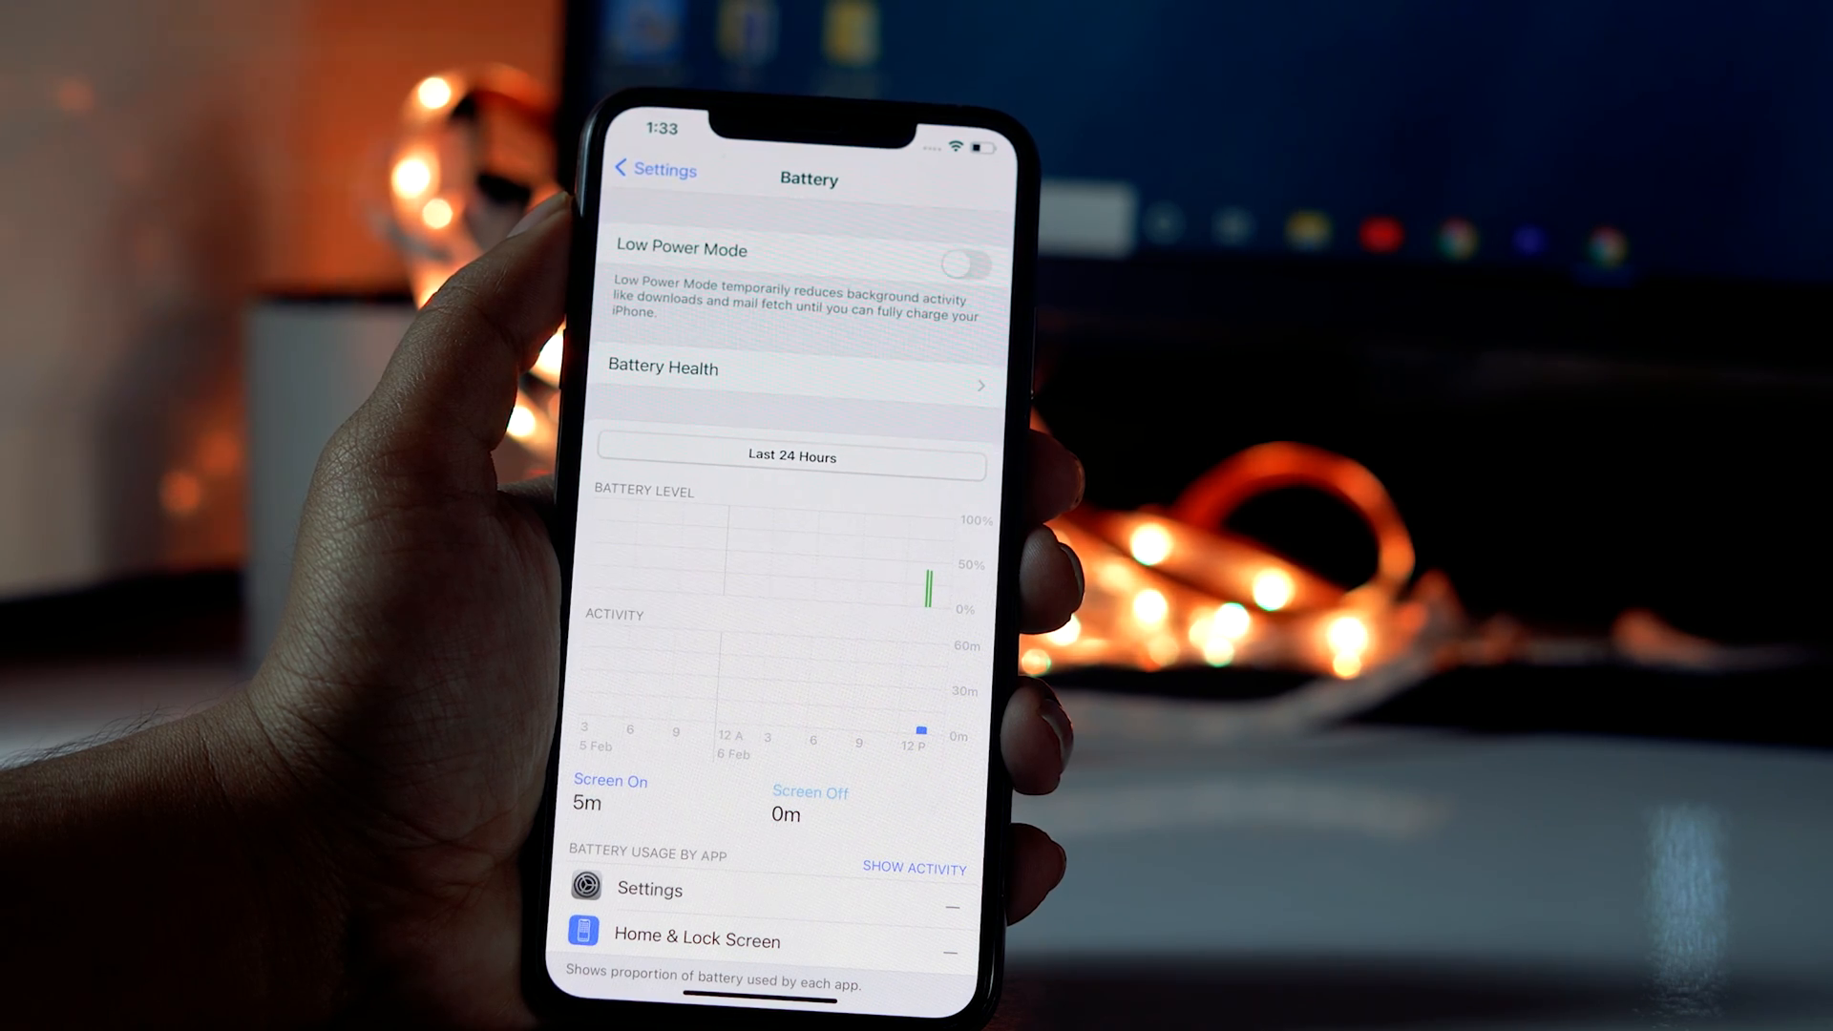
pyautogui.click(651, 170)
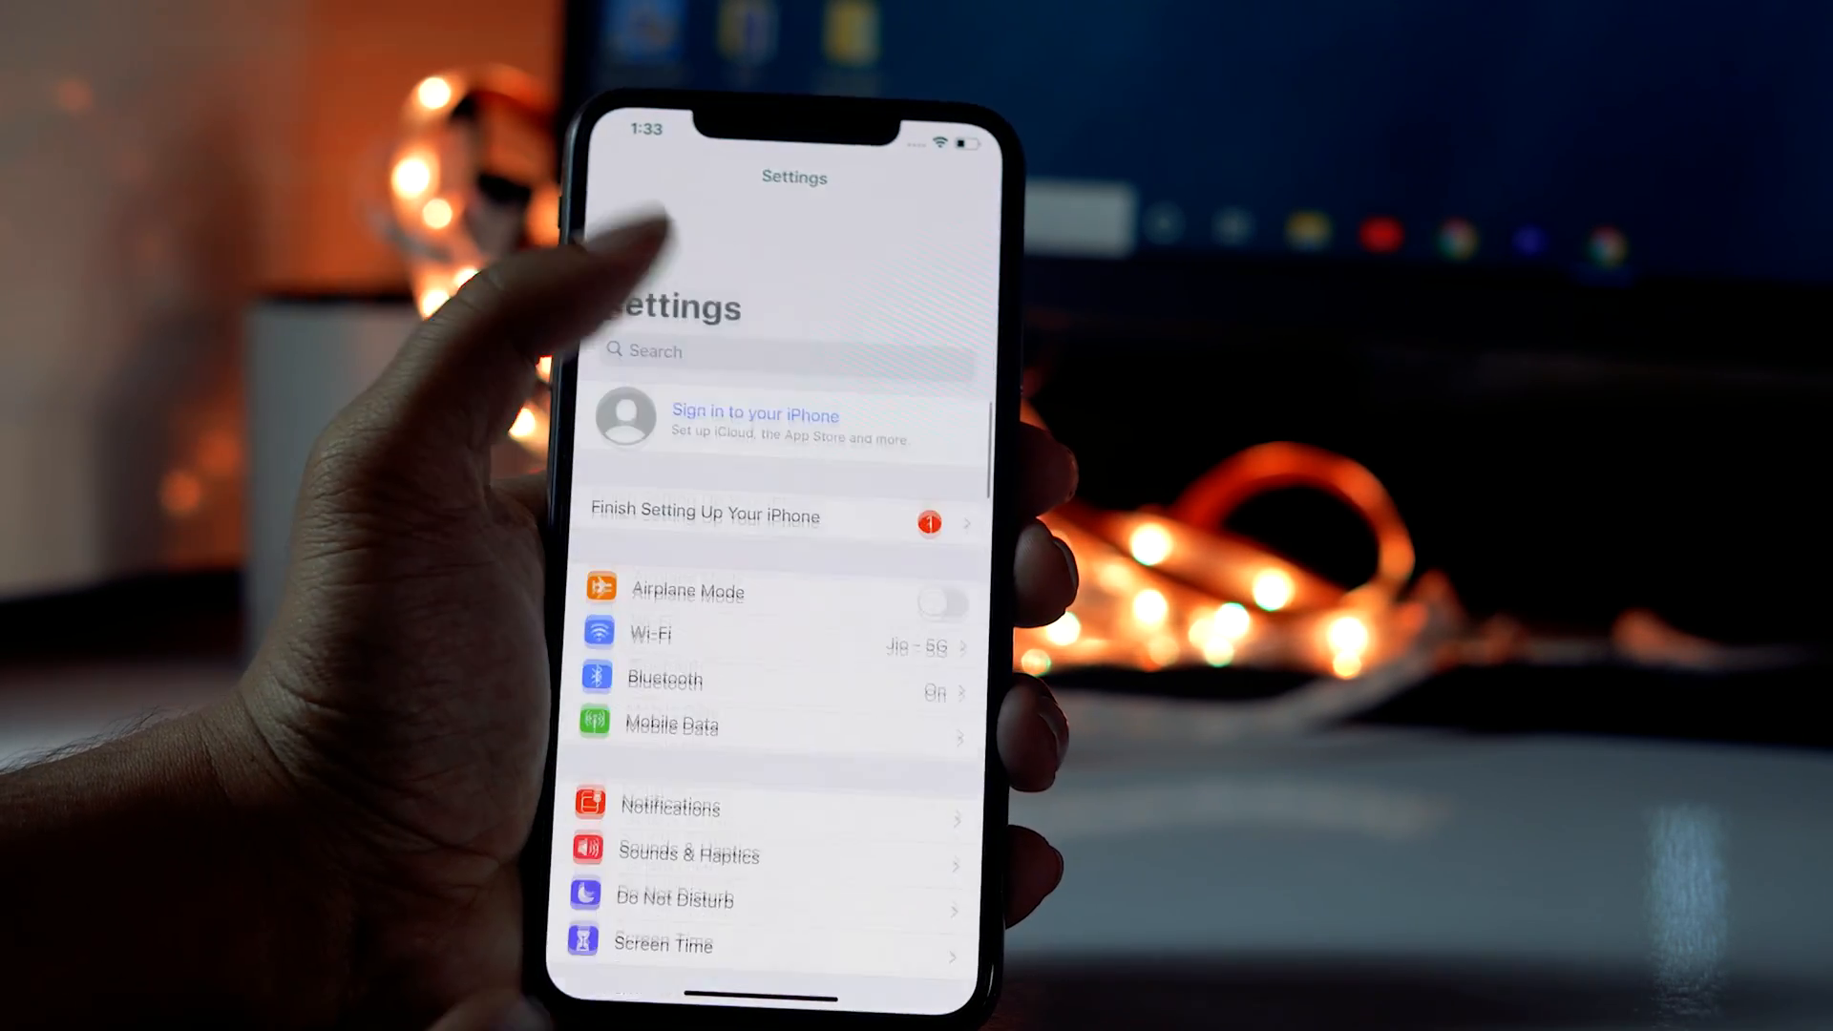